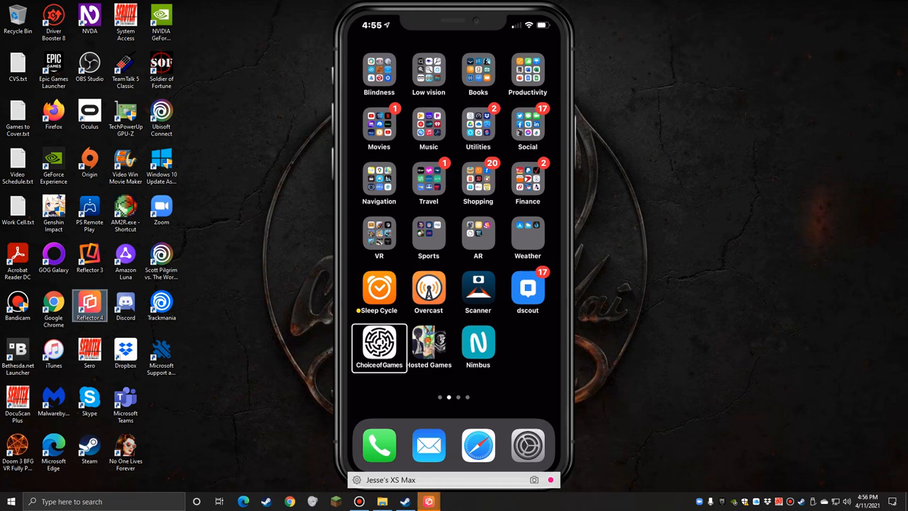
# - Launch the Choice of Games app from the home screen to reach its Store page
pyautogui.click(379, 348)
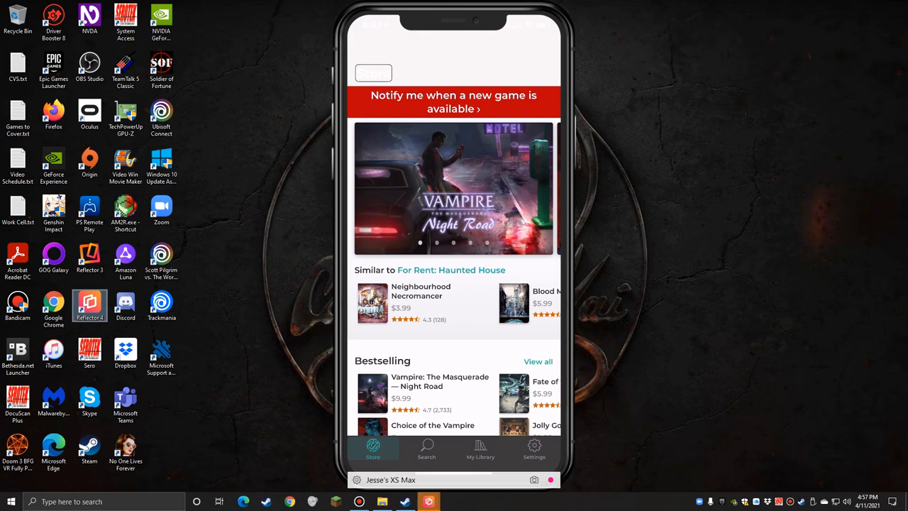
pyautogui.click(372, 451)
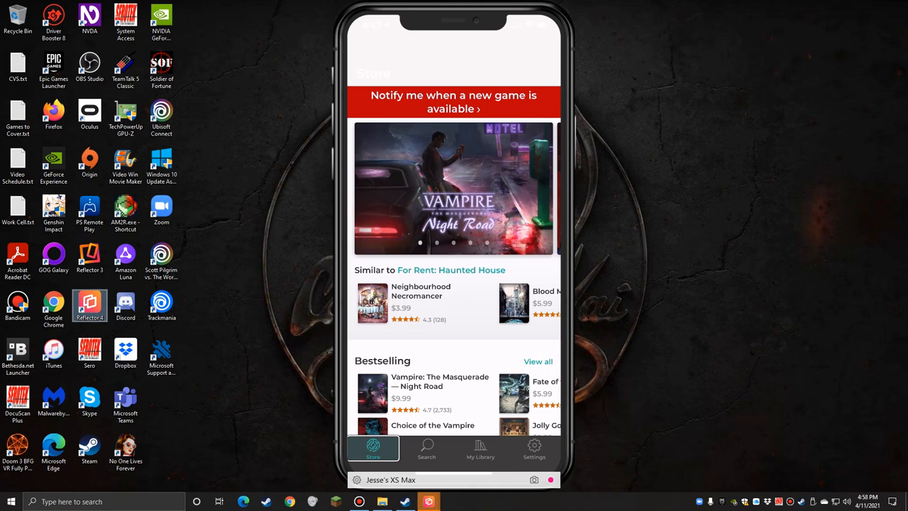
pyautogui.click(426, 448)
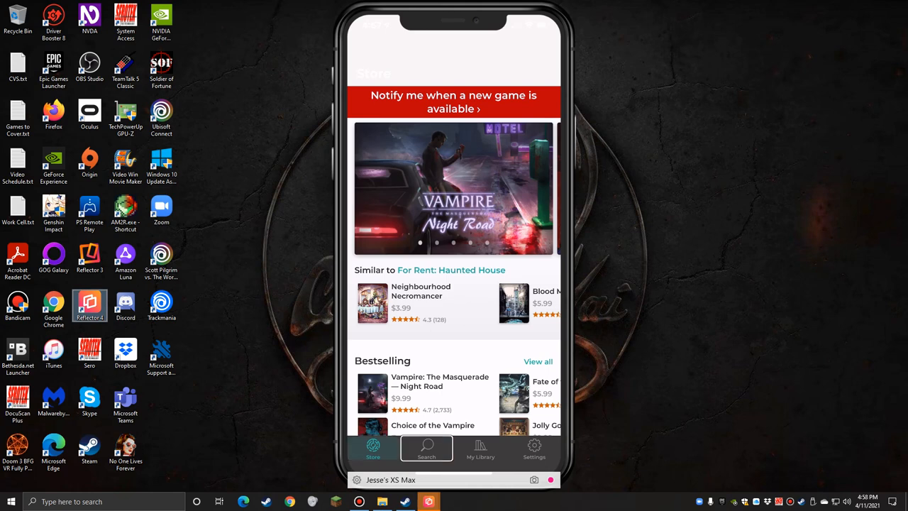
pyautogui.click(480, 448)
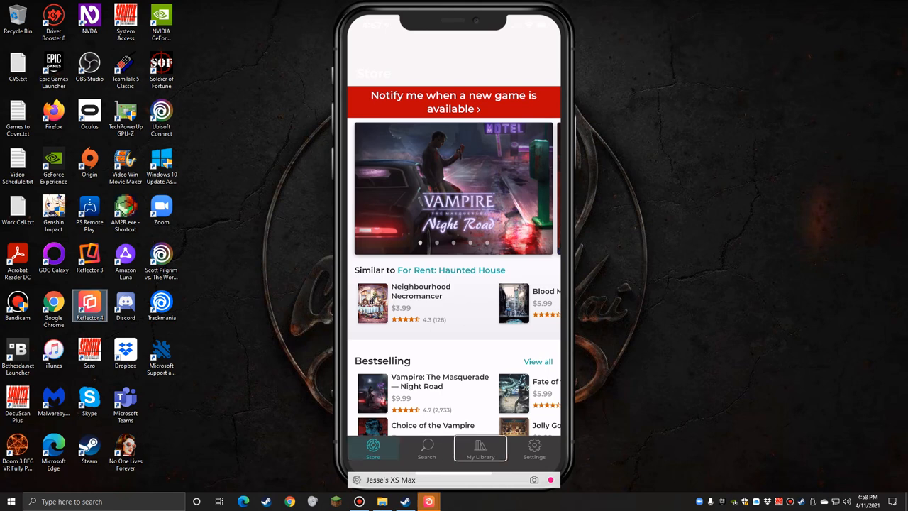
pyautogui.click(534, 448)
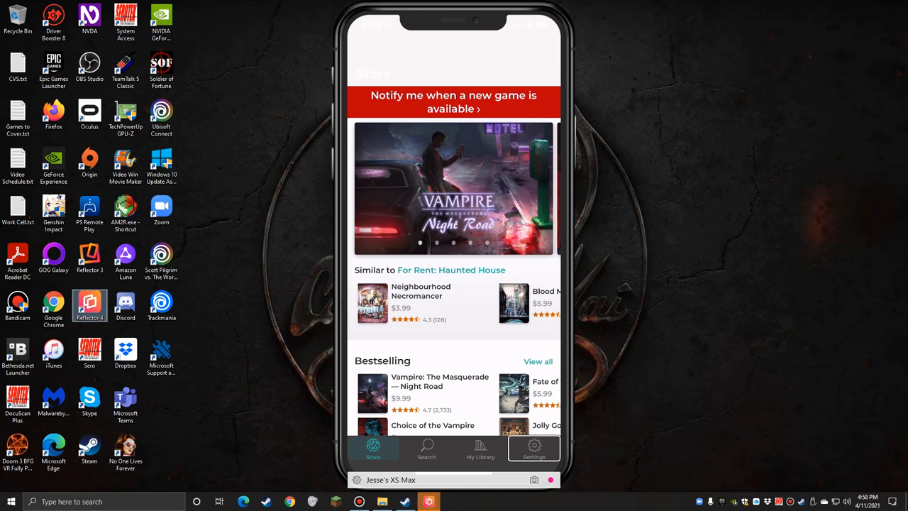
pyautogui.click(372, 449)
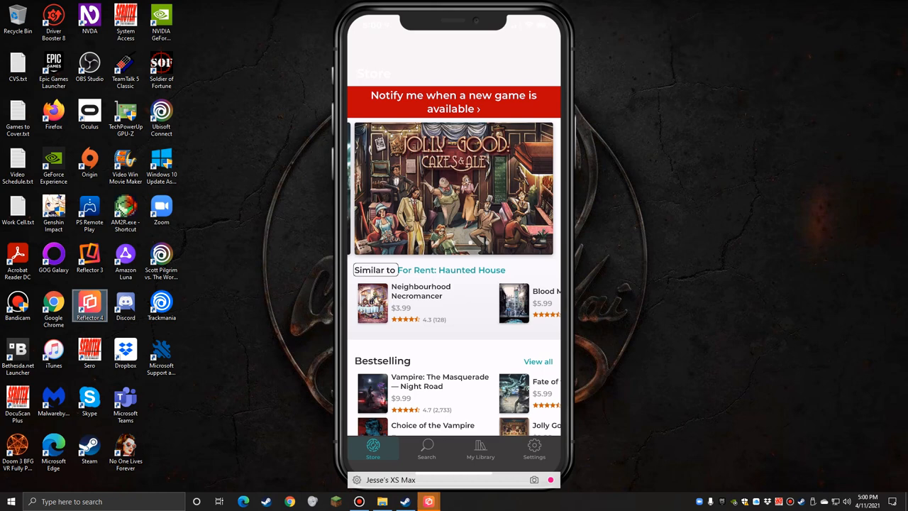
# - Hear the top Bestselling game announced, then scroll down to New Releases and Top Rated
pyautogui.click(452, 270)
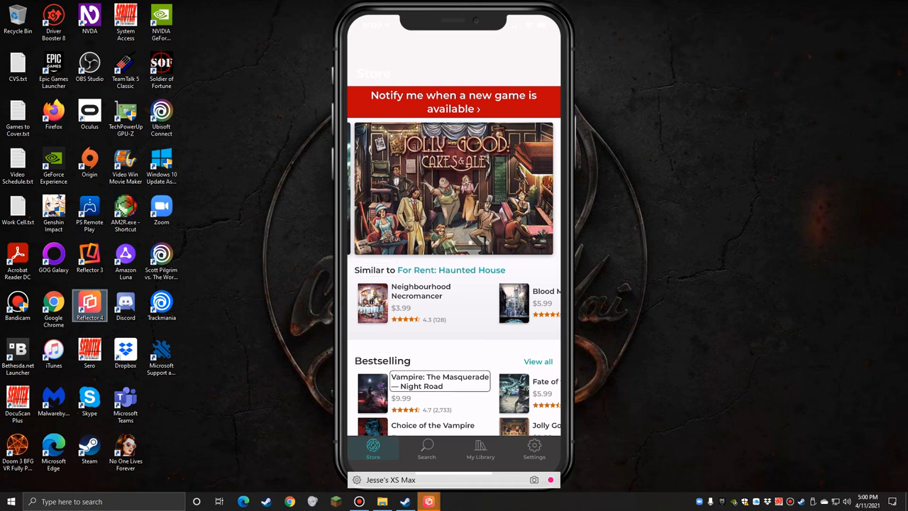
pyautogui.scroll(-3)
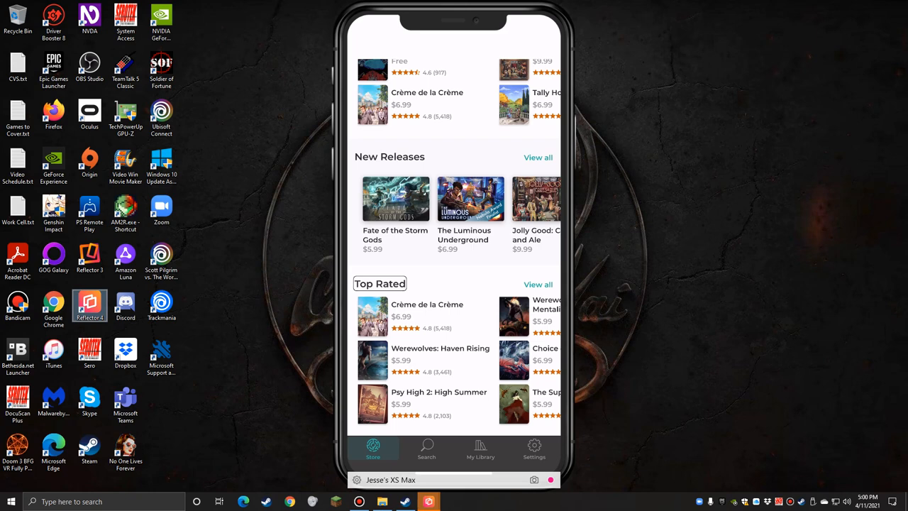
pyautogui.scroll(-3)
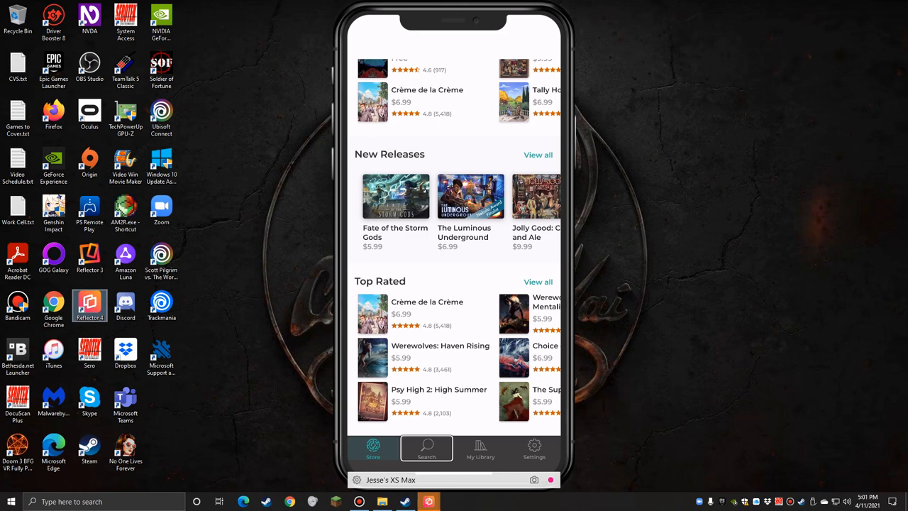
# - Switch to the Search page, then have VoiceOver read the Search and My Library tabs
pyautogui.click(426, 449)
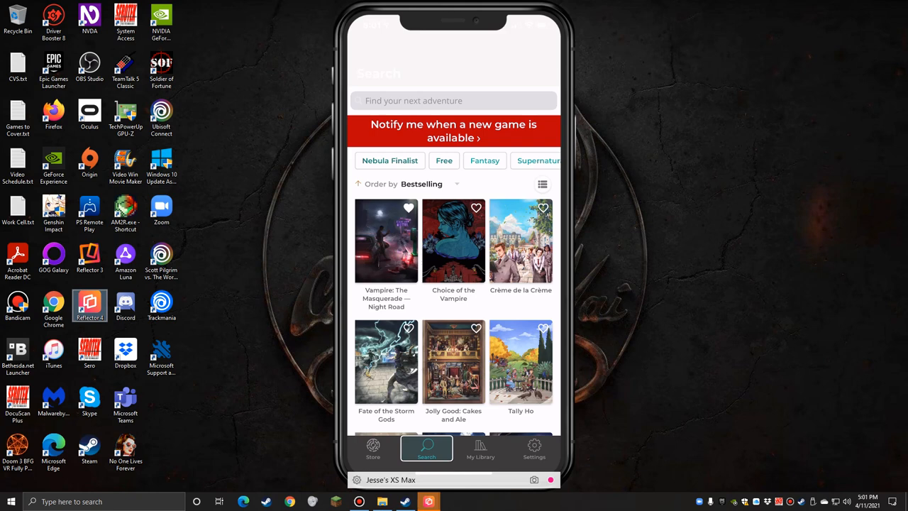
pyautogui.click(431, 185)
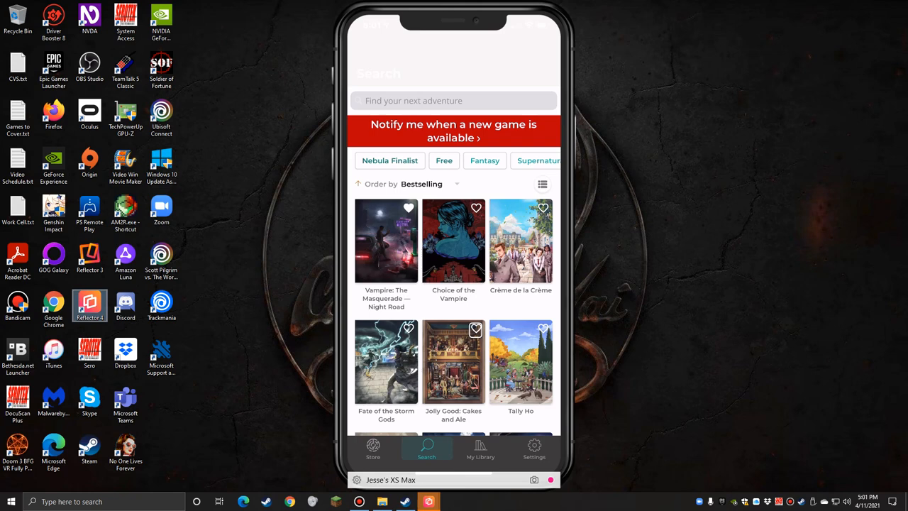
pyautogui.click(479, 449)
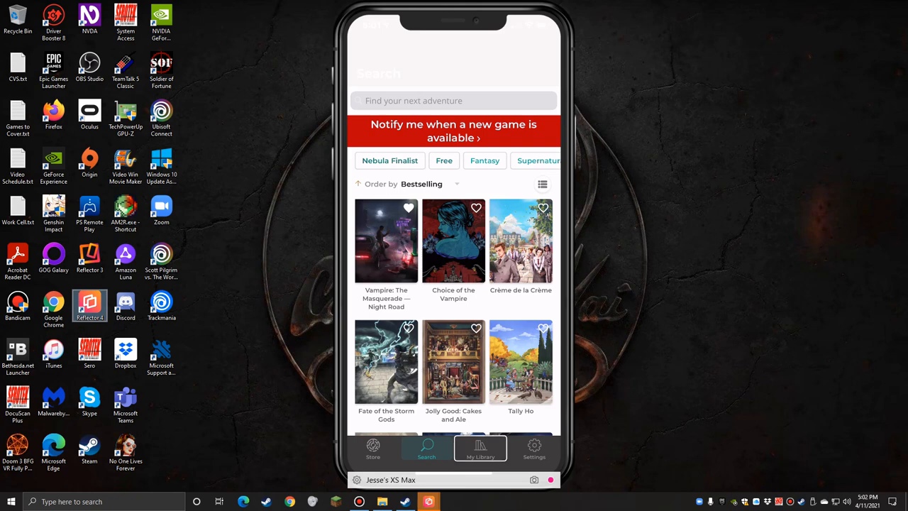
# - Go to My Library and step through Favorites from For Rent: Haunted House to Choice of Zombies, revealing more rows
pyautogui.click(480, 449)
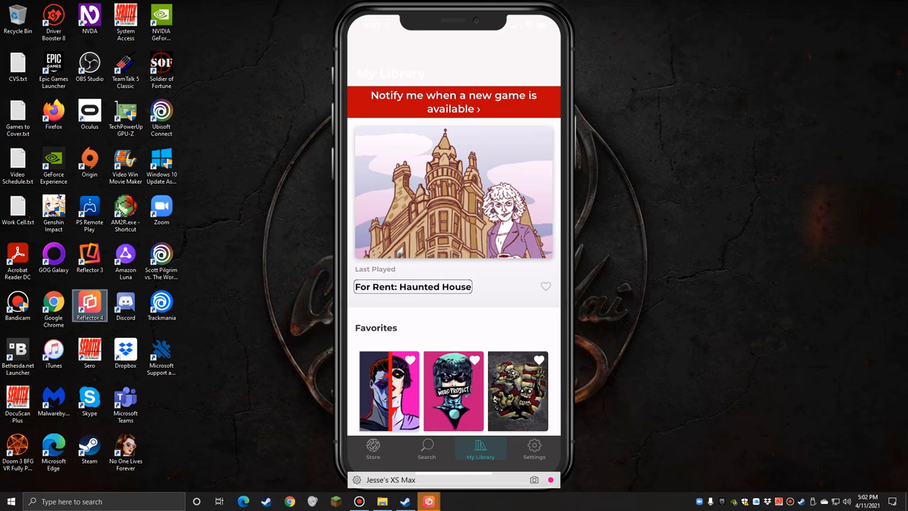
pyautogui.click(545, 286)
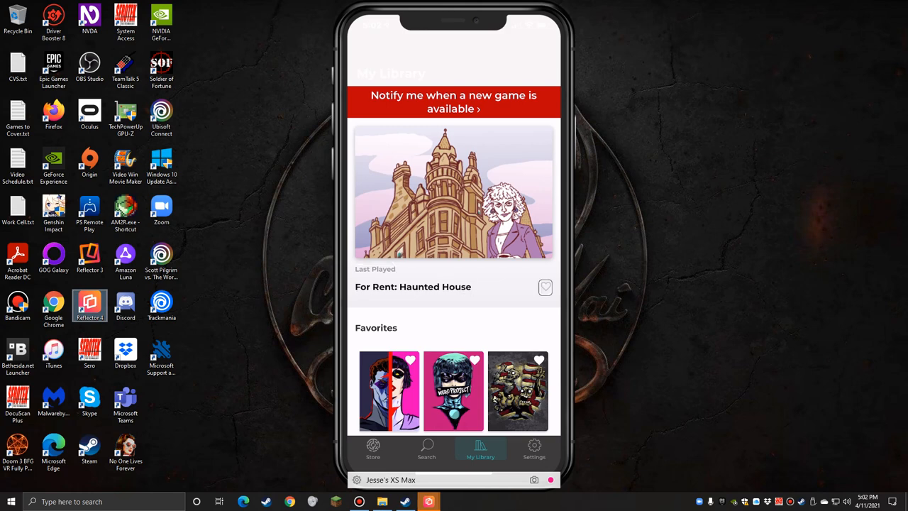
pyautogui.click(545, 286)
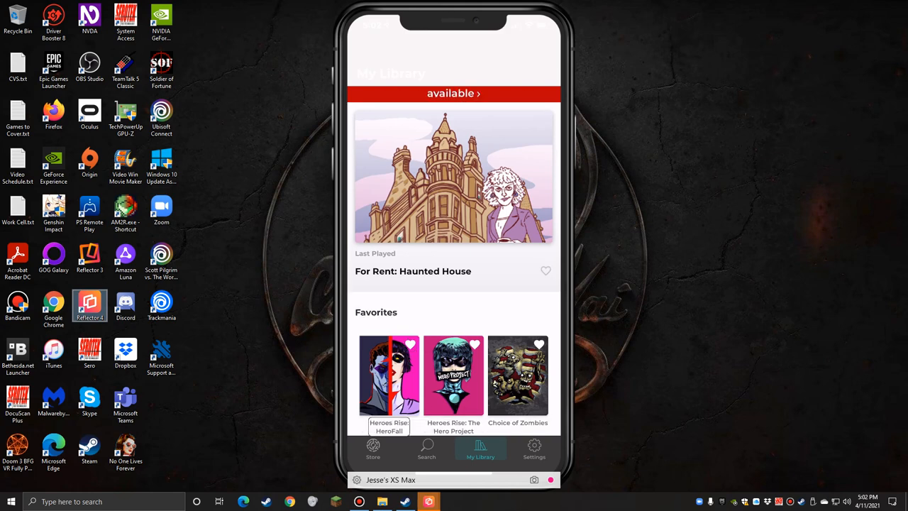
pyautogui.click(474, 344)
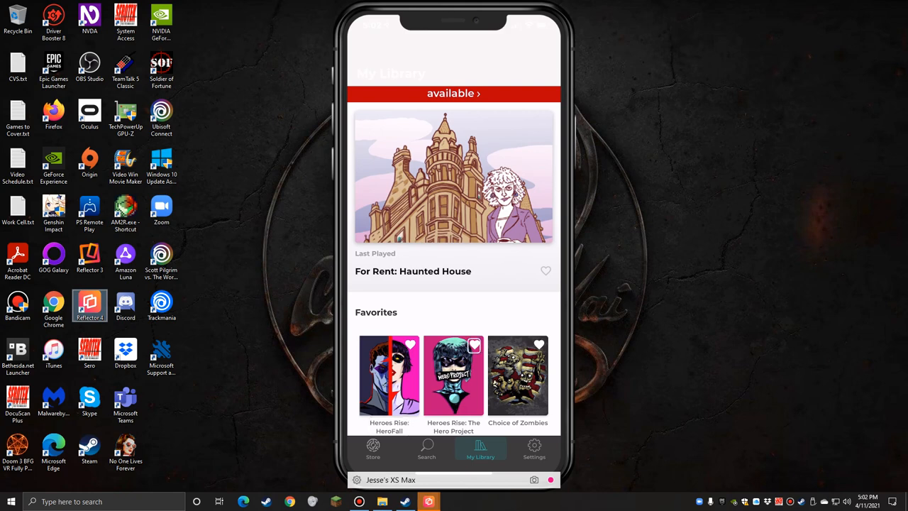
pyautogui.click(539, 346)
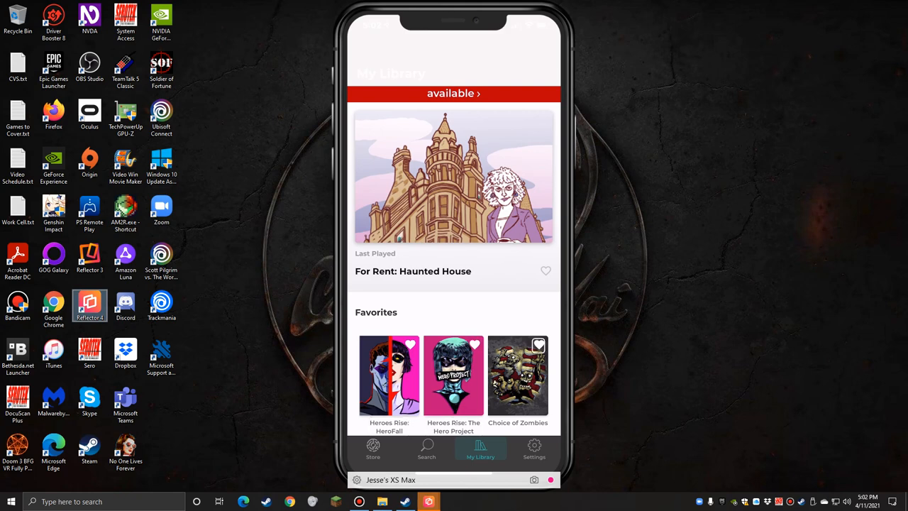
pyautogui.click(539, 347)
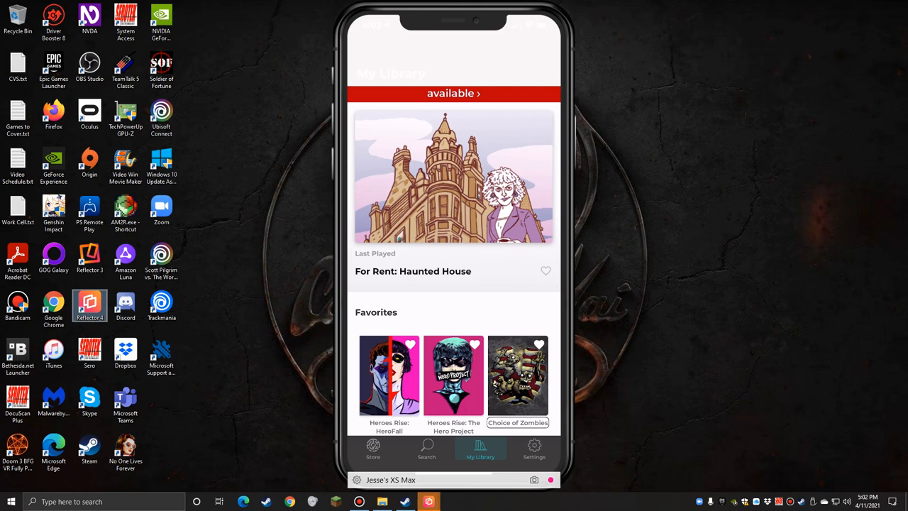
pyautogui.scroll(-3)
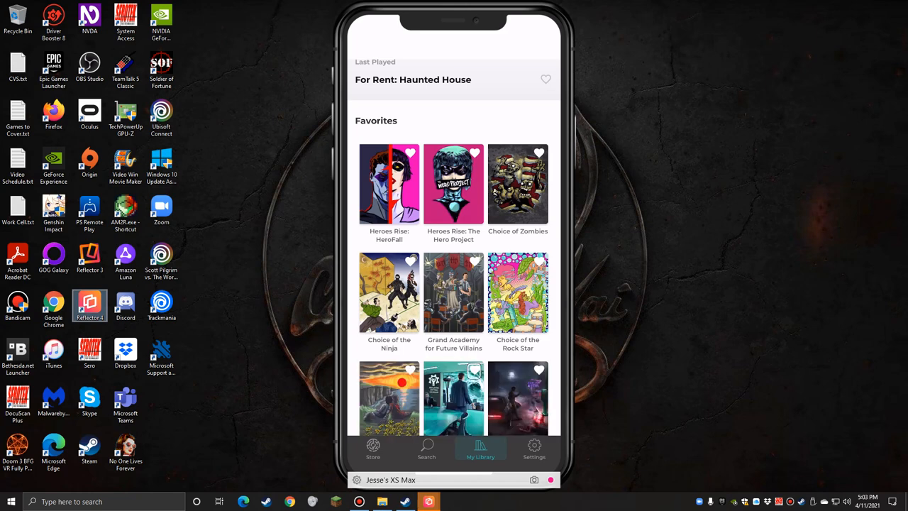
# - Reach Vampire: The Masquerade — Night Road in Favorites and bring up its details page
pyautogui.scroll(-3)
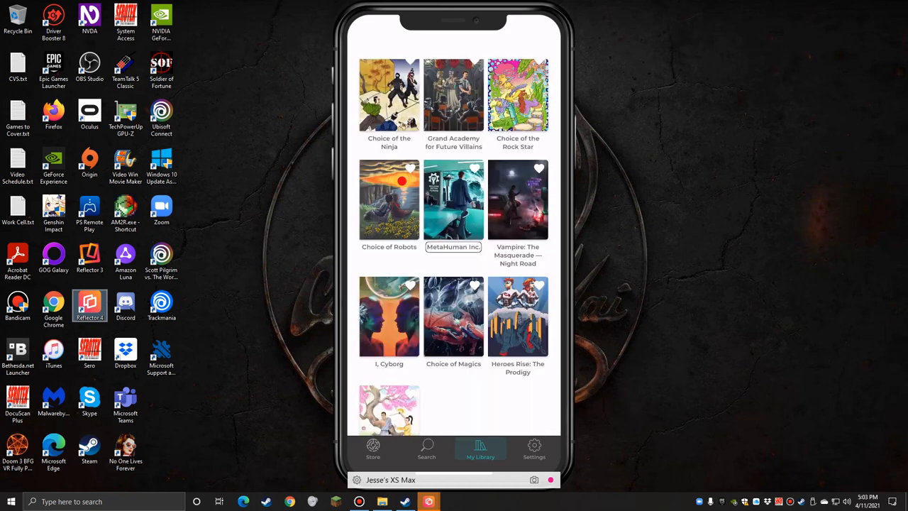
pyautogui.click(539, 169)
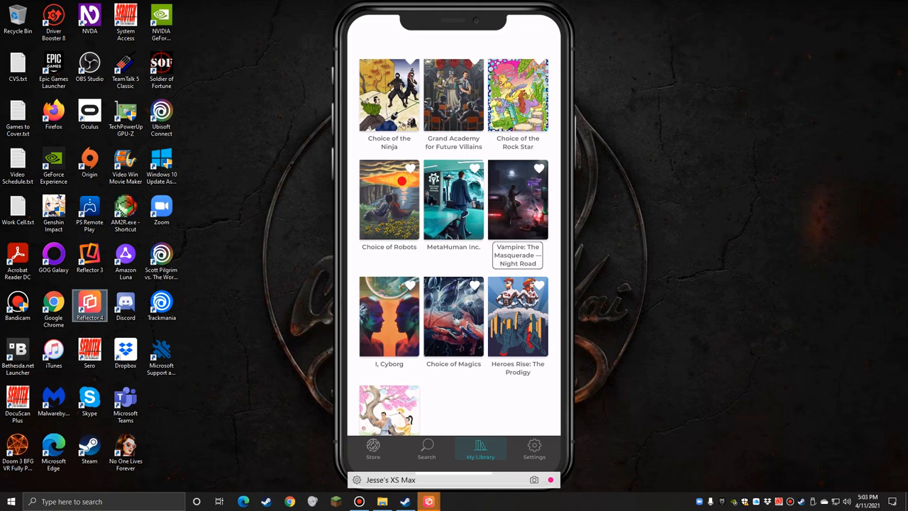
pyautogui.click(408, 287)
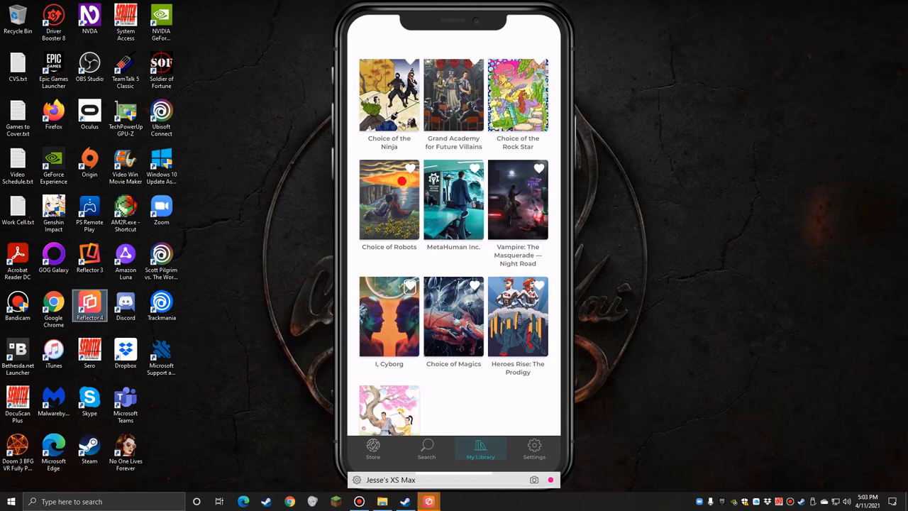
pyautogui.click(389, 315)
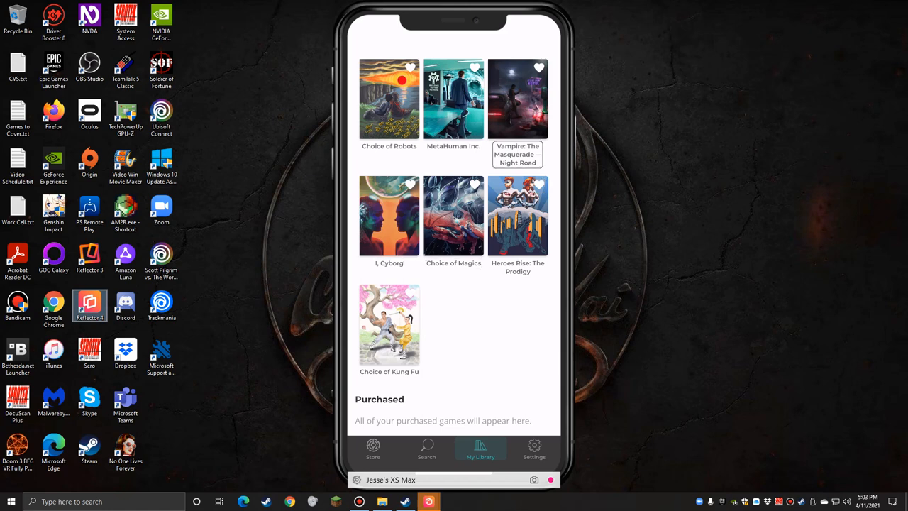
pyautogui.click(518, 100)
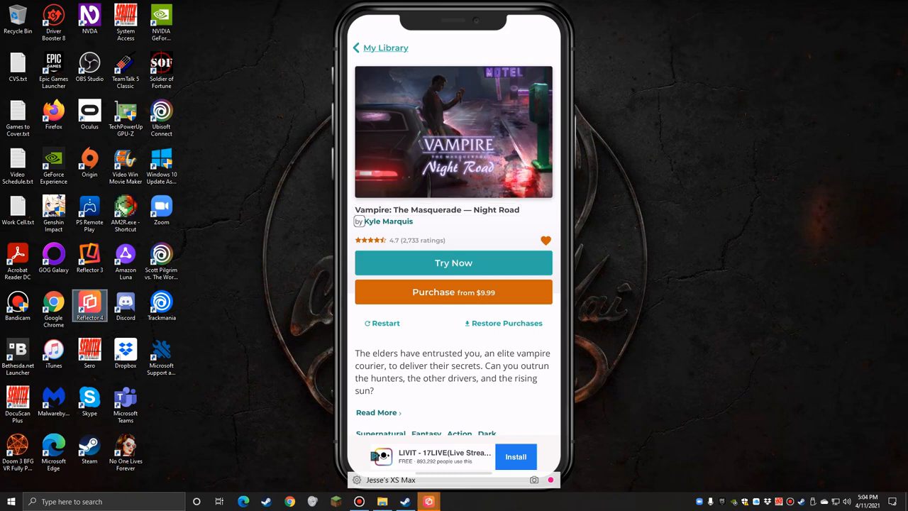
pyautogui.click(545, 241)
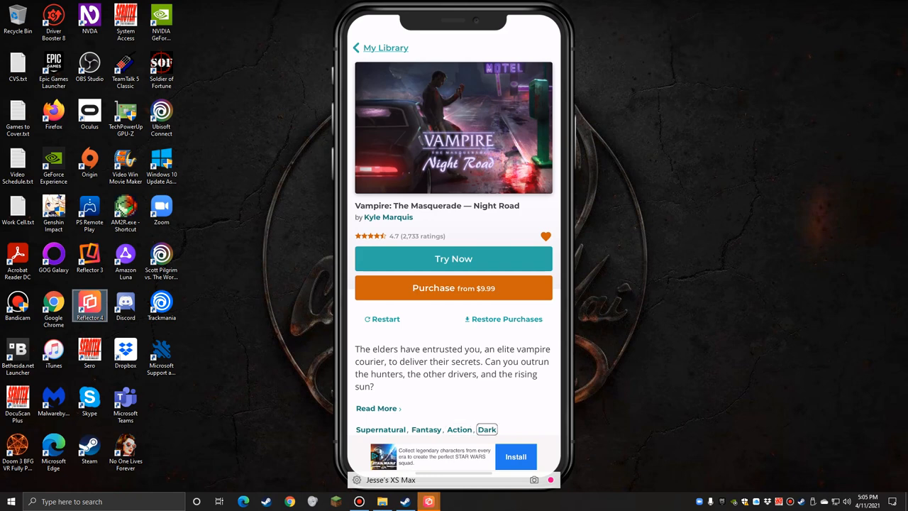
# - Scroll Night Road's details to its 650,000-word count, September 2020 release date and Similar Games
pyautogui.scroll(-3)
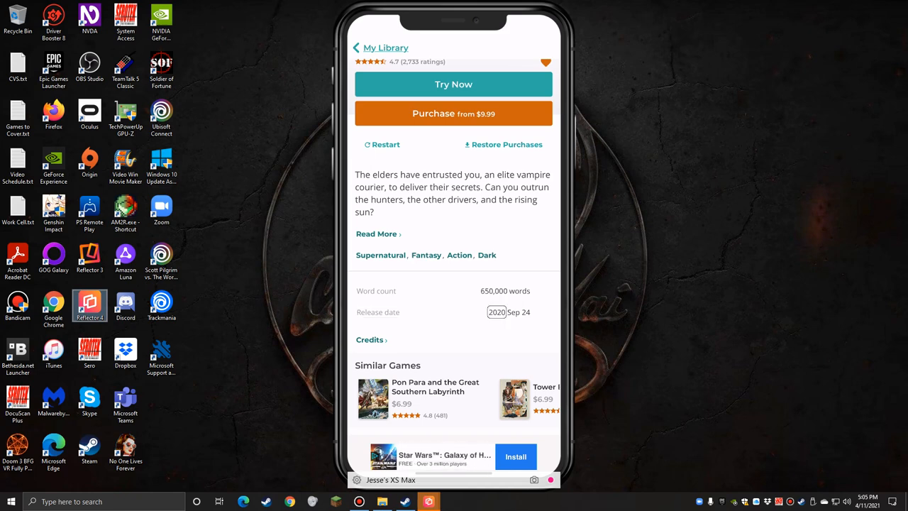
pyautogui.click(526, 312)
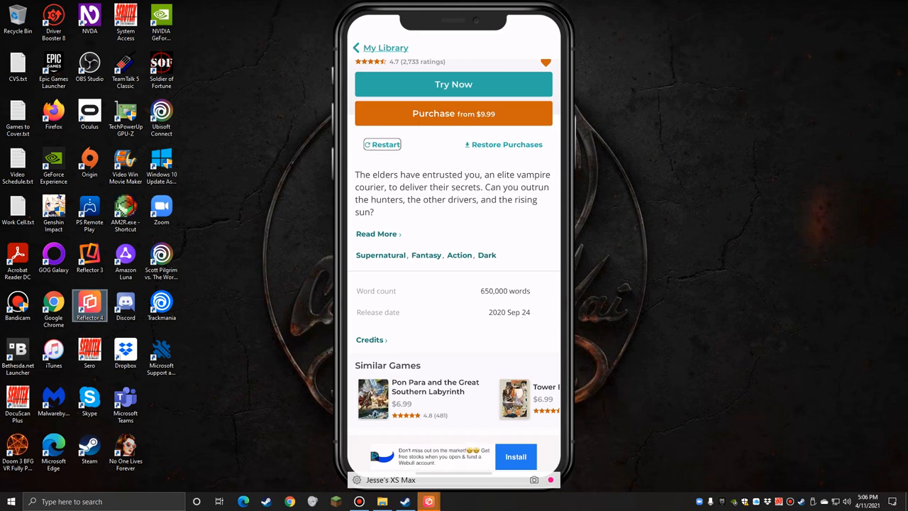
# - Restart Night Road, confirm erasing the save, and advance to Chapter One, Just Getting By
pyautogui.click(383, 145)
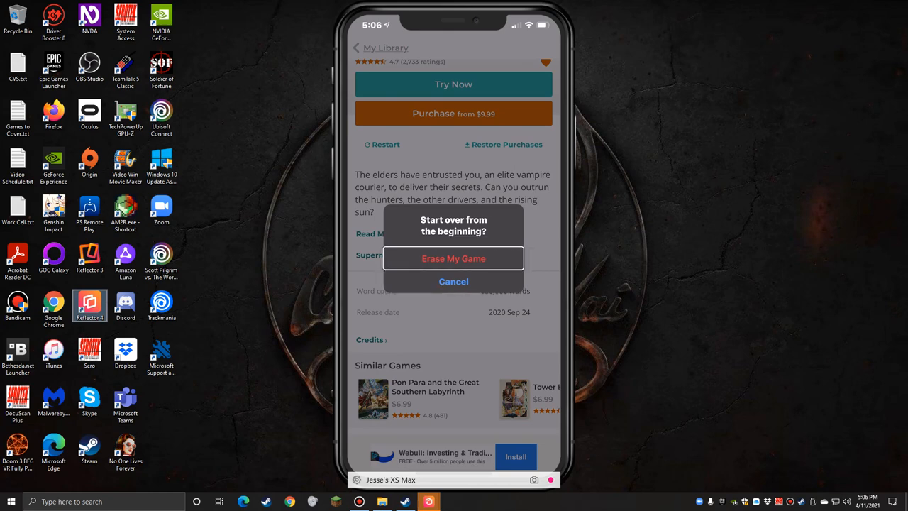
pyautogui.click(455, 259)
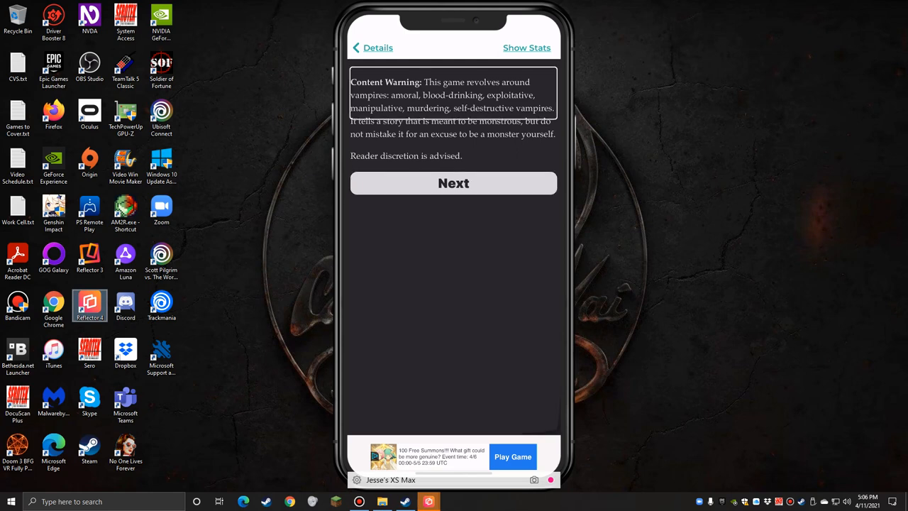
pyautogui.click(454, 183)
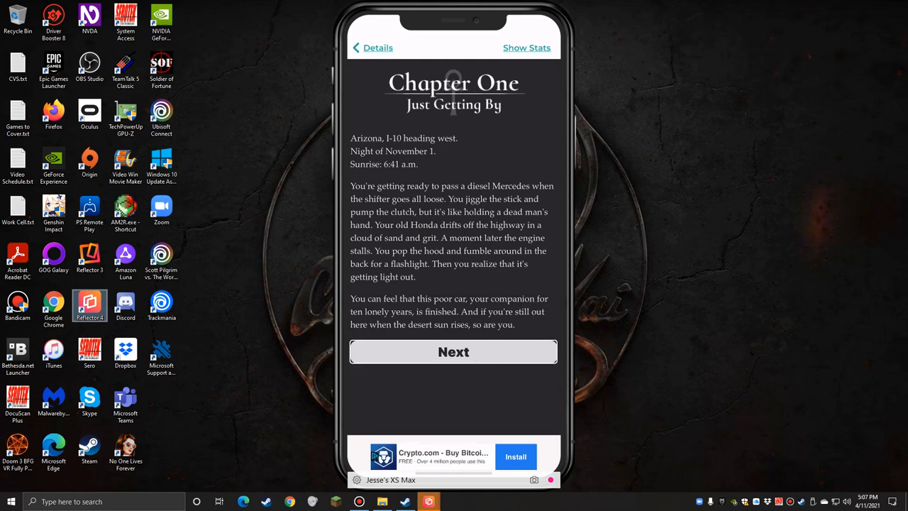
# - Continue to the next story page and scroll down to its first choices
pyautogui.click(454, 352)
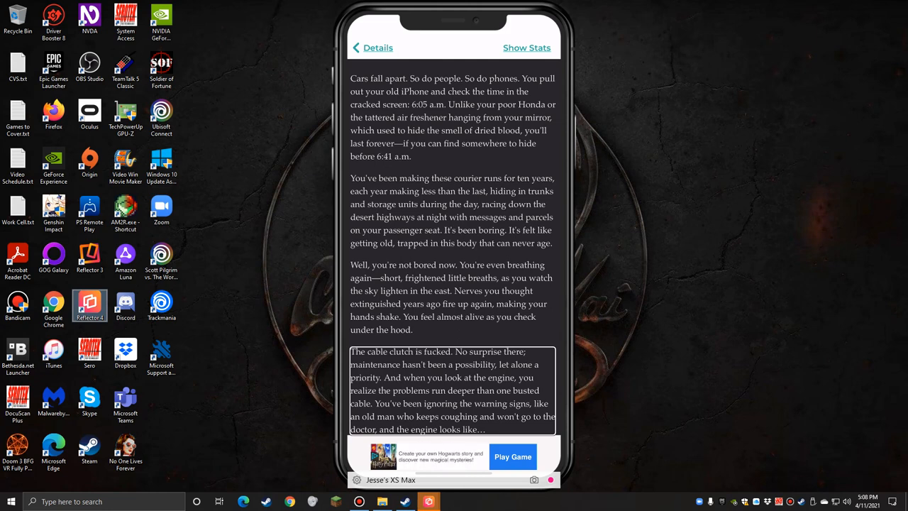
pyautogui.scroll(-3)
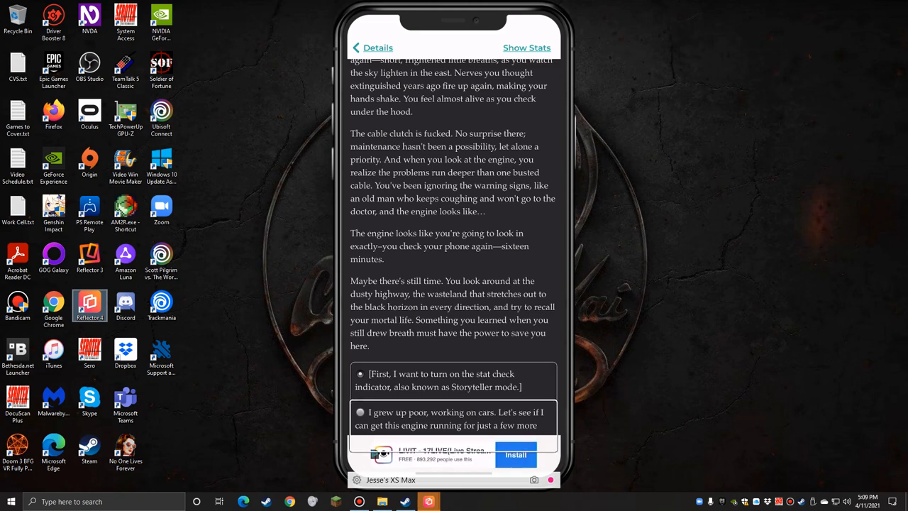
# - Scroll to the broken-down car choices and hear the mortal friends and military service options read aloud
pyautogui.scroll(-3)
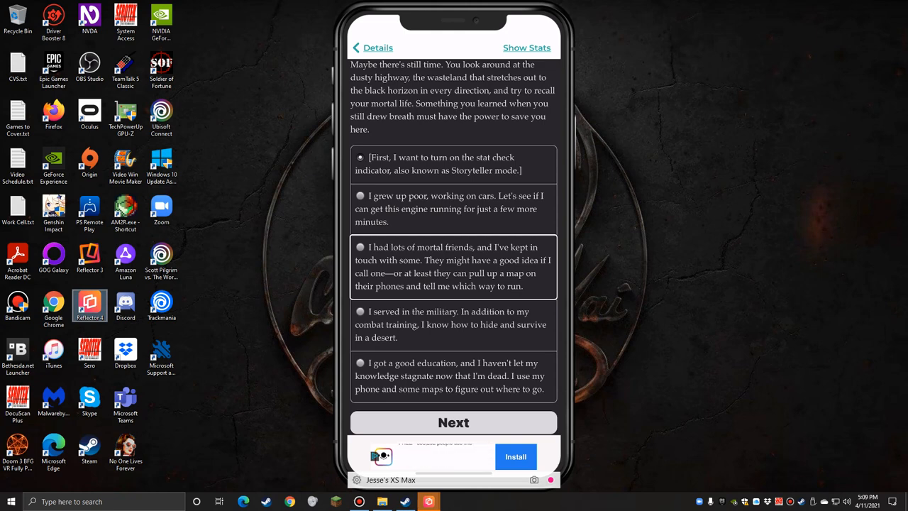
pyautogui.click(454, 324)
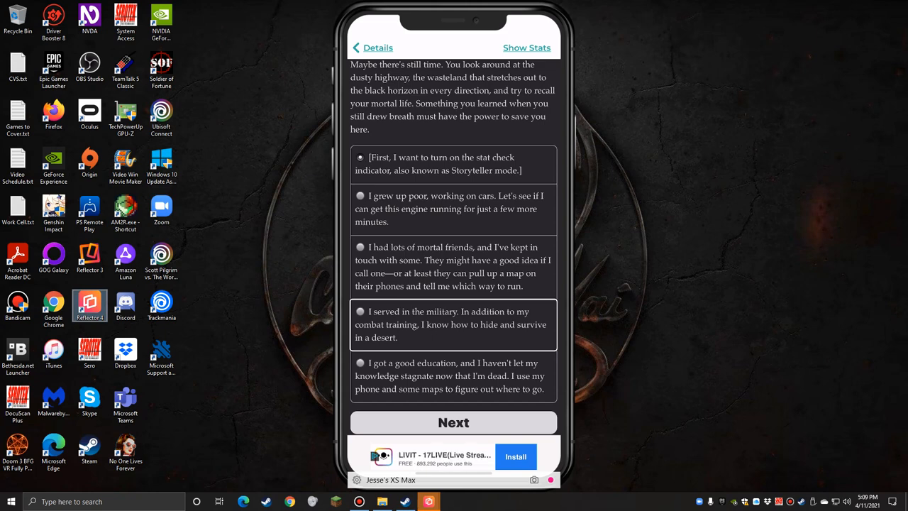
pyautogui.click(454, 376)
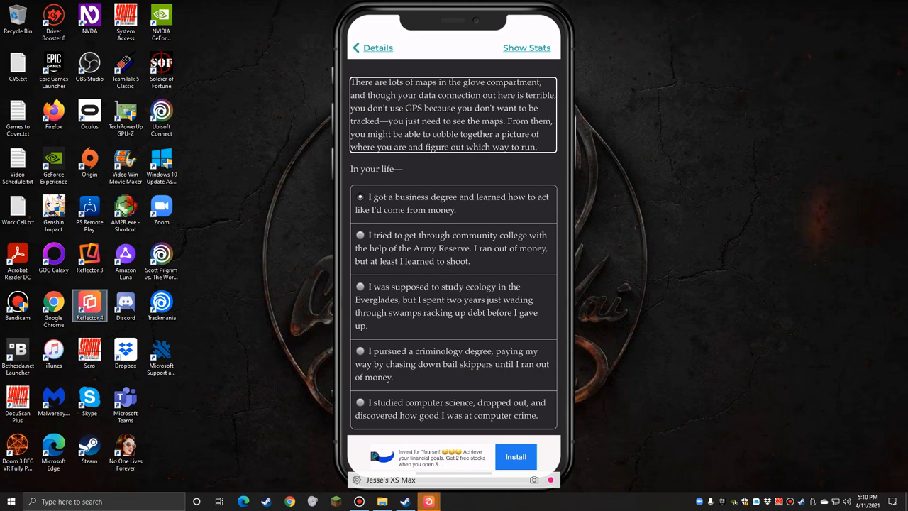
# - Hear each 'In your life' option read, select the computer science background, and scroll toward Next
pyautogui.click(451, 203)
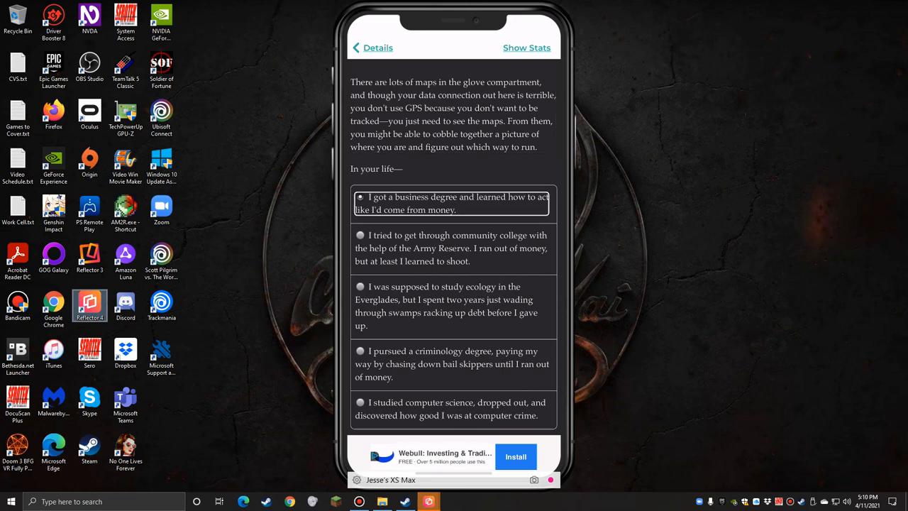
pyautogui.click(452, 248)
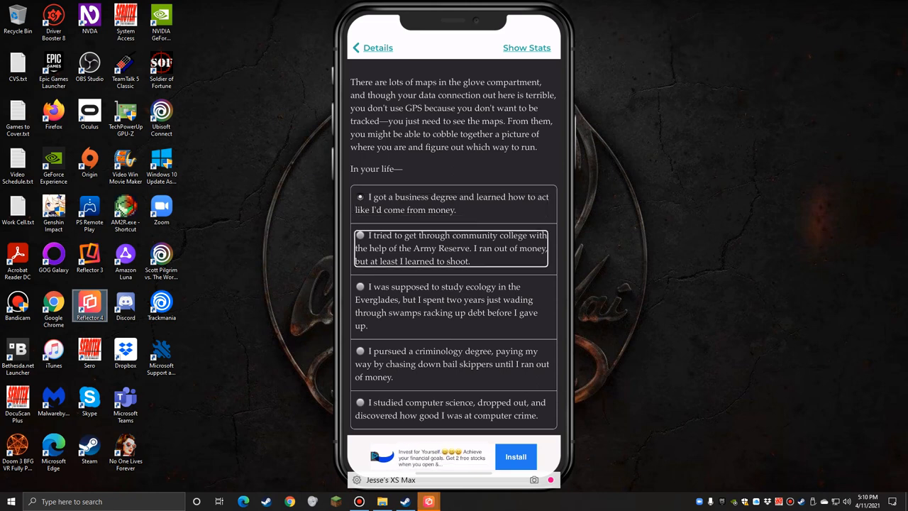
pyautogui.click(447, 307)
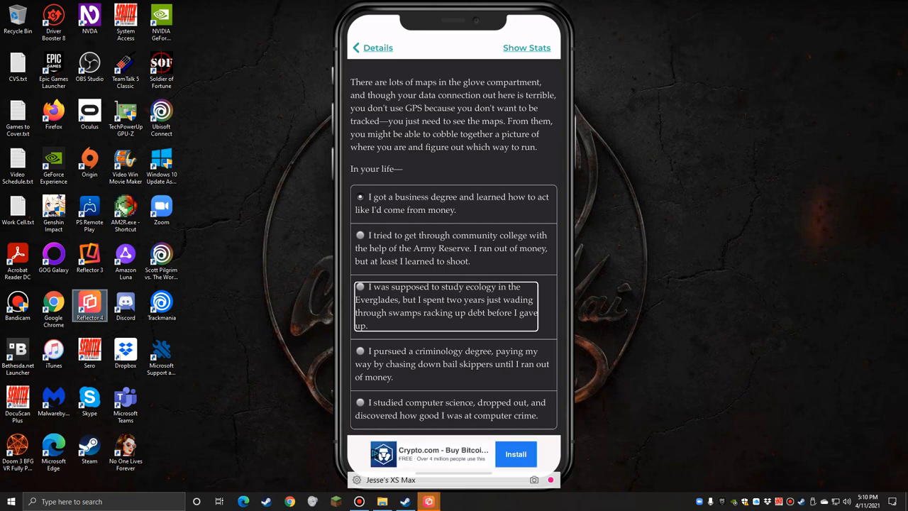
pyautogui.click(454, 363)
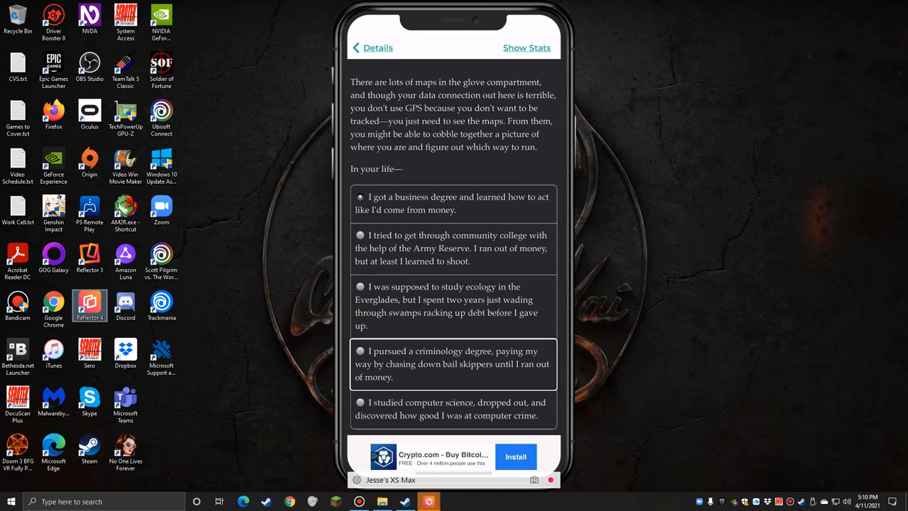
pyautogui.click(453, 408)
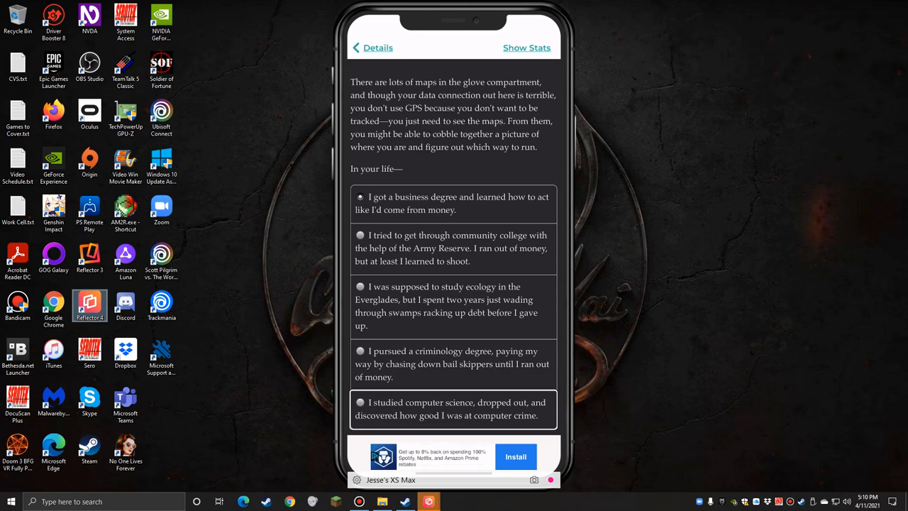
pyautogui.click(361, 403)
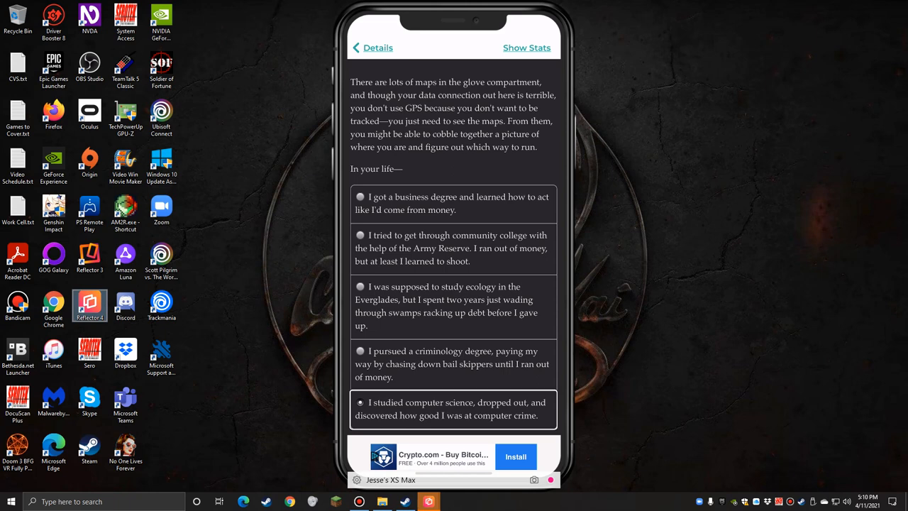
pyautogui.scroll(-3)
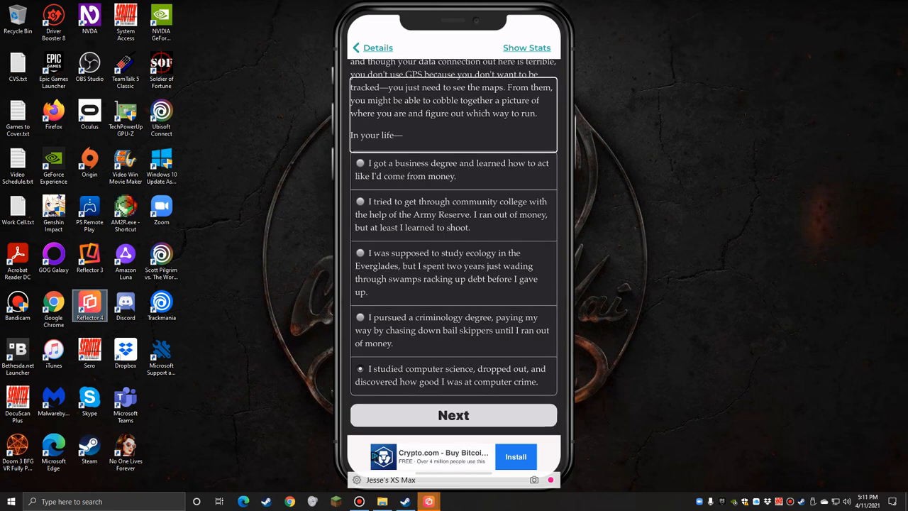
# - Continue the Night Road story with the chosen background until the killer's clan question appears
pyautogui.click(454, 414)
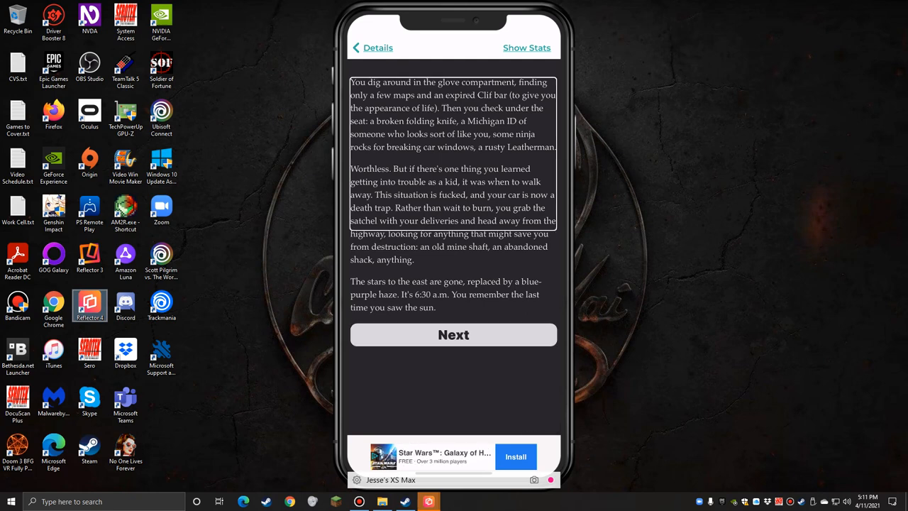
pyautogui.click(454, 335)
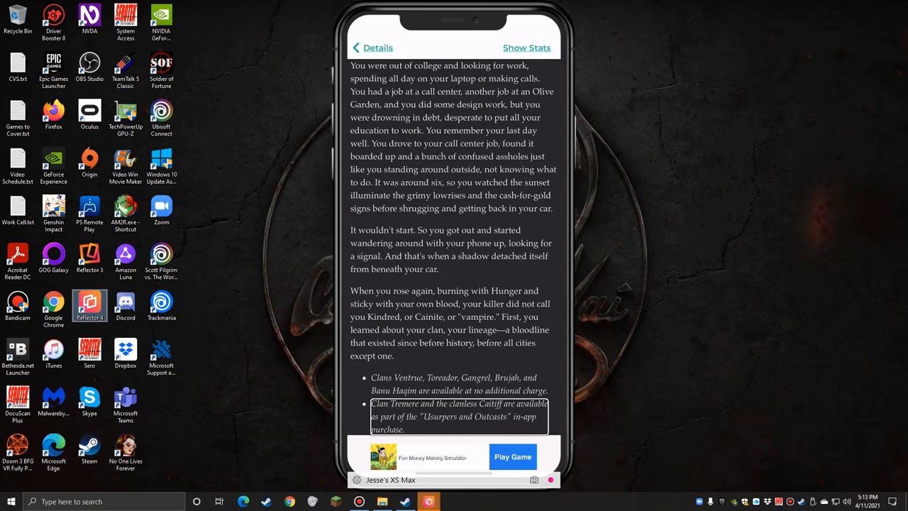
pyautogui.scroll(-3)
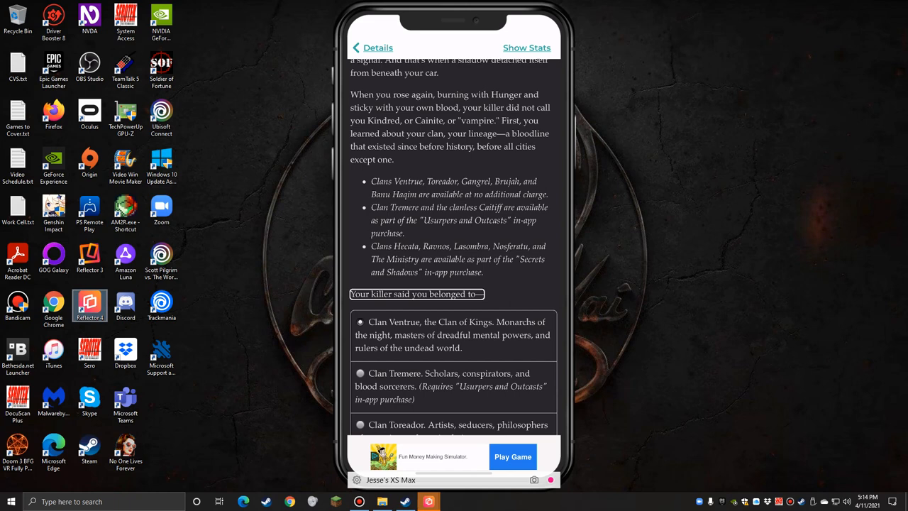
pyautogui.click(453, 335)
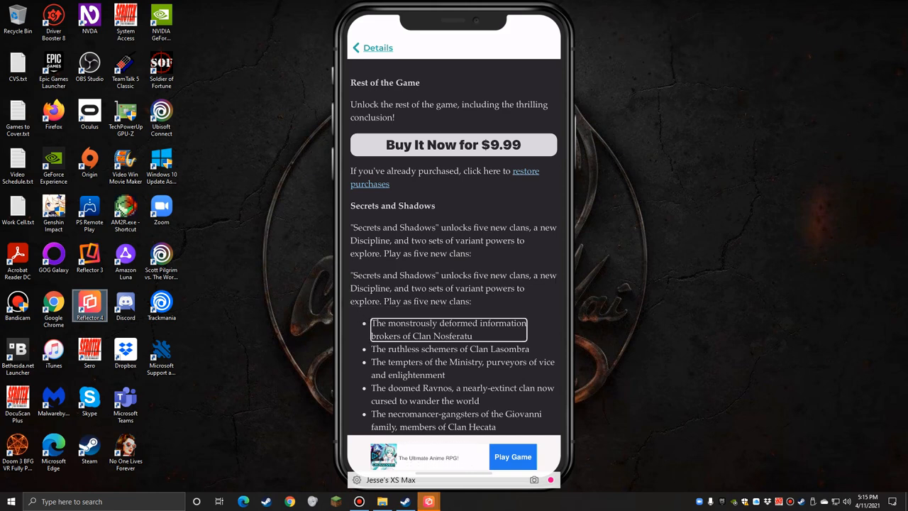
pyautogui.scroll(-3)
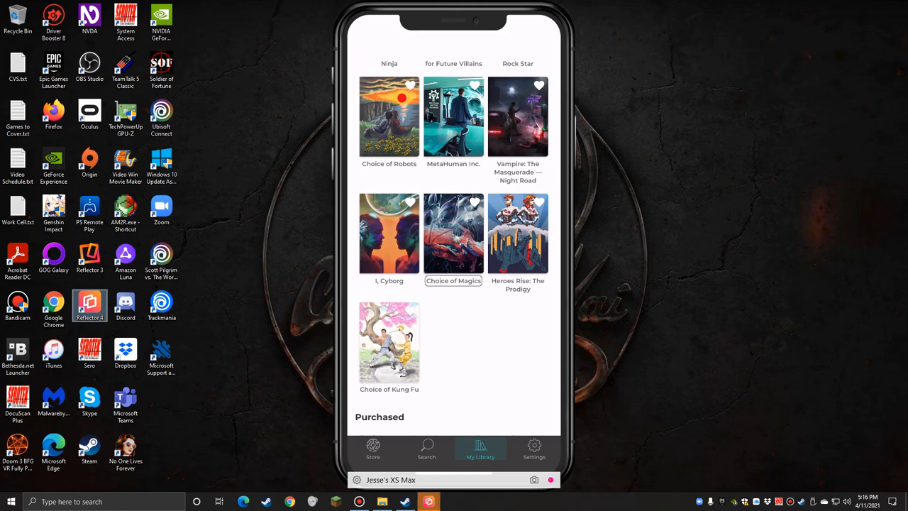
# - Open Choice of Magics from My Library and start its free trial
pyautogui.click(454, 233)
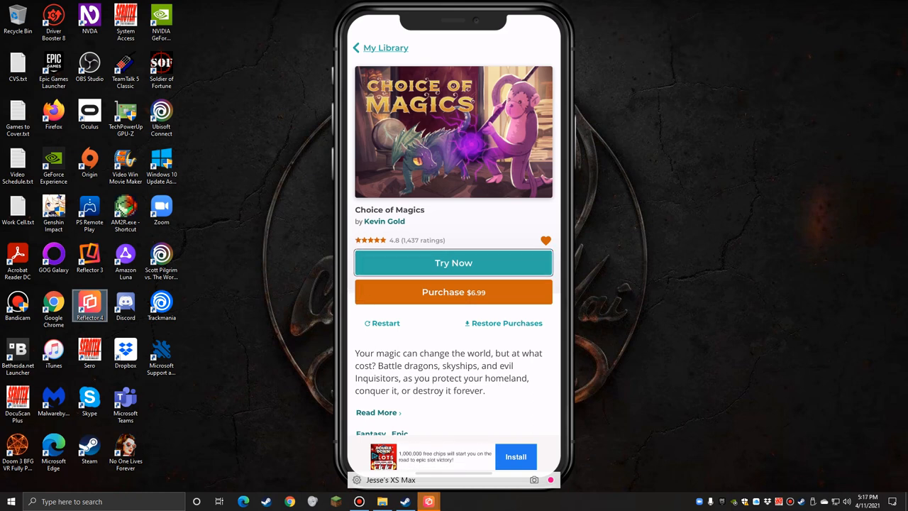
pyautogui.click(454, 263)
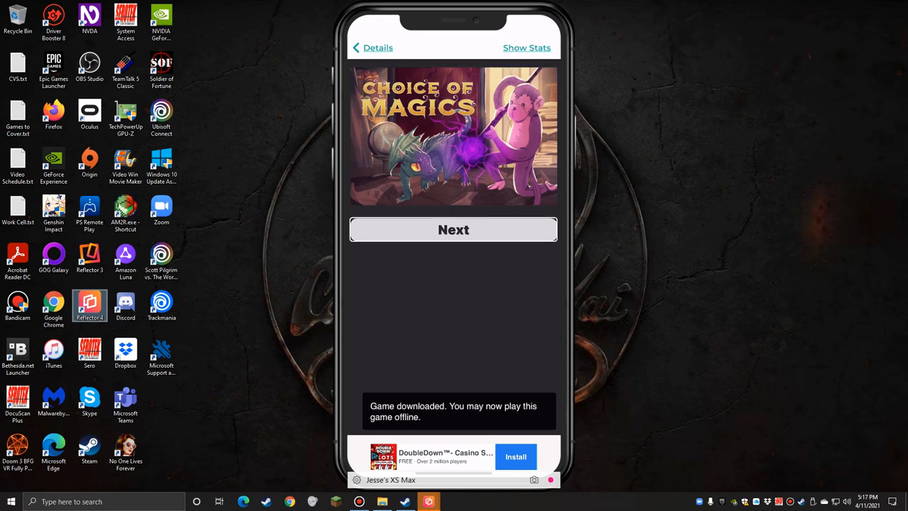
# - Begin the Choice of Magics story from its opening screen
pyautogui.click(454, 230)
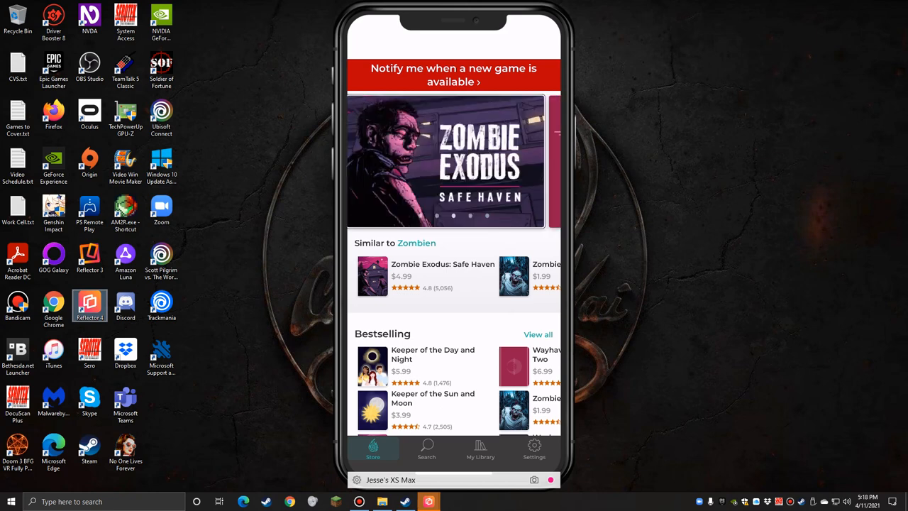
# - Open Zombie Exodus: Safe Haven from the Similar to Zombies row on the Store
pyautogui.click(443, 276)
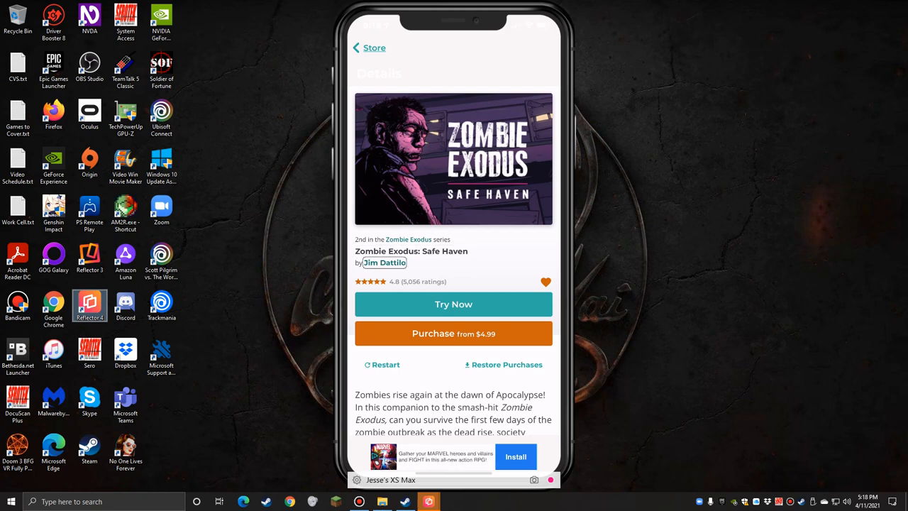
# - Show Zombie Exodus: Safe Haven's purchase options: Part One $4.99, Part Two $3.99, Skill Point Bonus $0.99
pyautogui.click(545, 282)
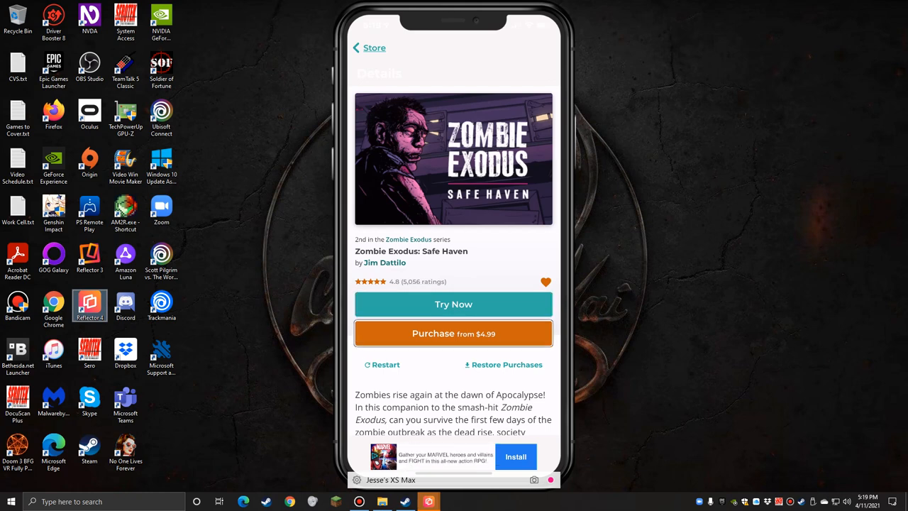
pyautogui.click(455, 333)
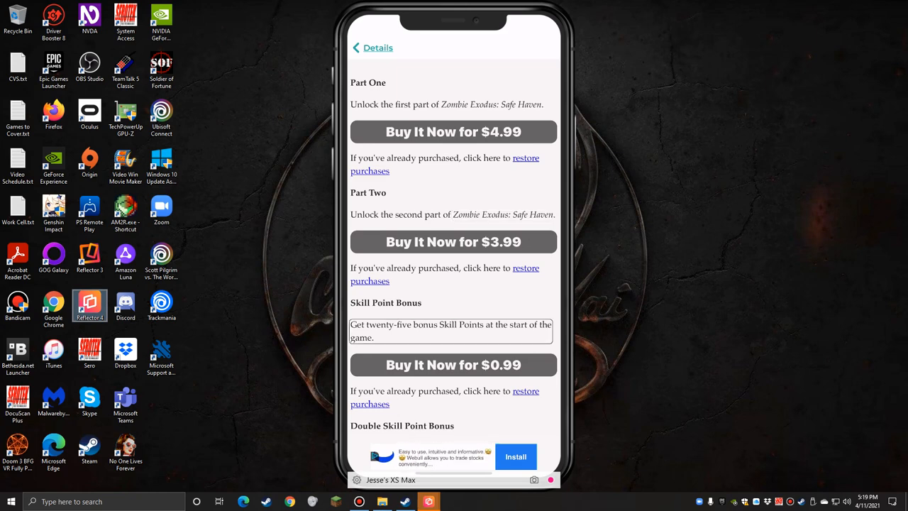
# - Leave the purchase list for the details page and start the Zombie Exodus: Safe Haven free trial
pyautogui.scroll(-3)
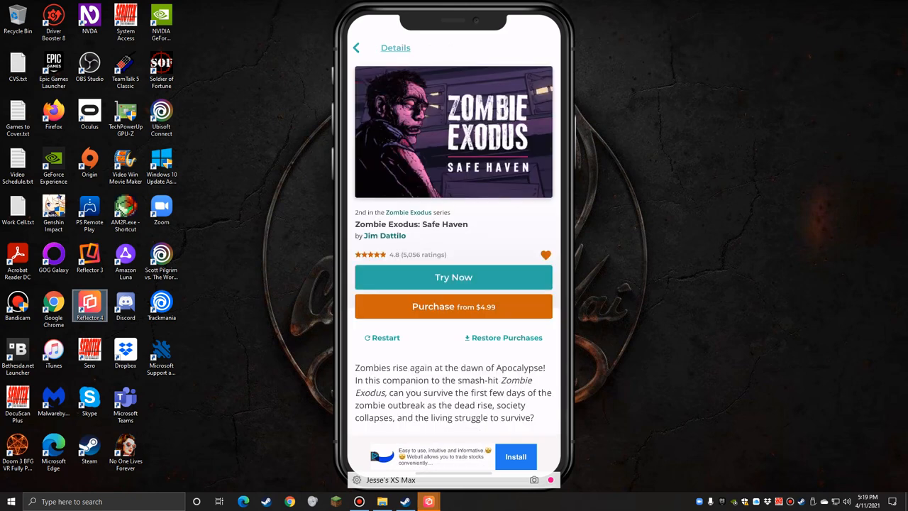
pyautogui.click(358, 48)
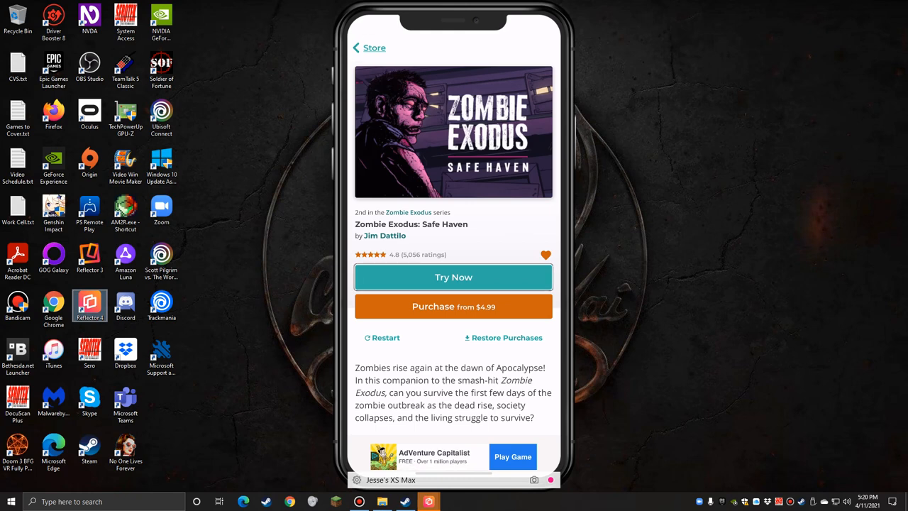
pyautogui.click(454, 277)
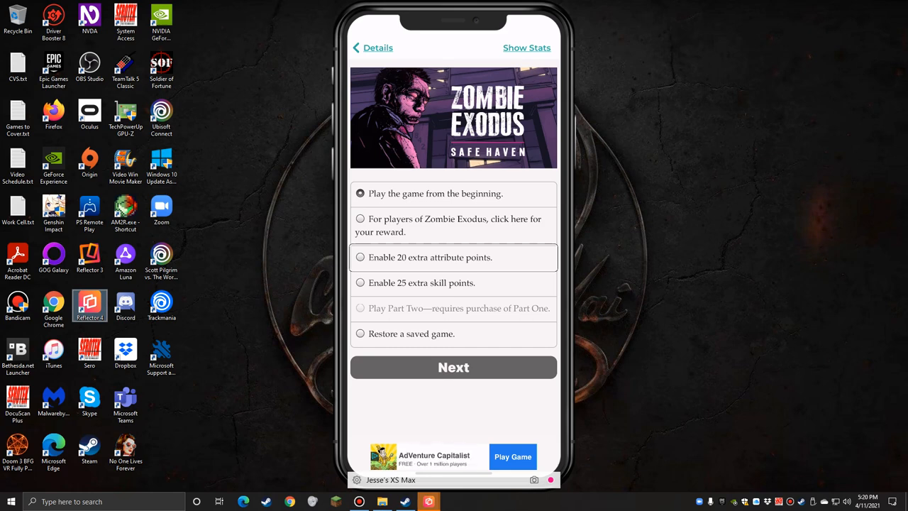
# - Back out of the trial to the details page, then the store home, and move toward Settings
pyautogui.click(436, 193)
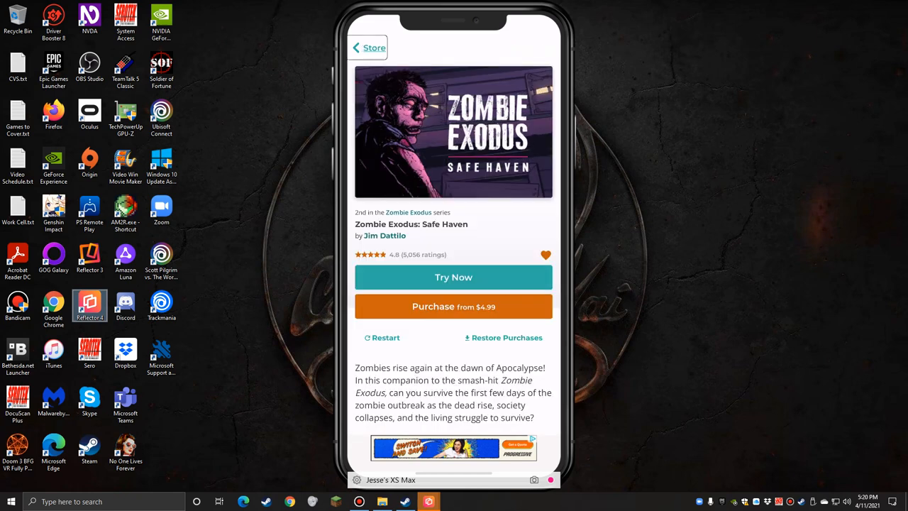
pyautogui.click(369, 48)
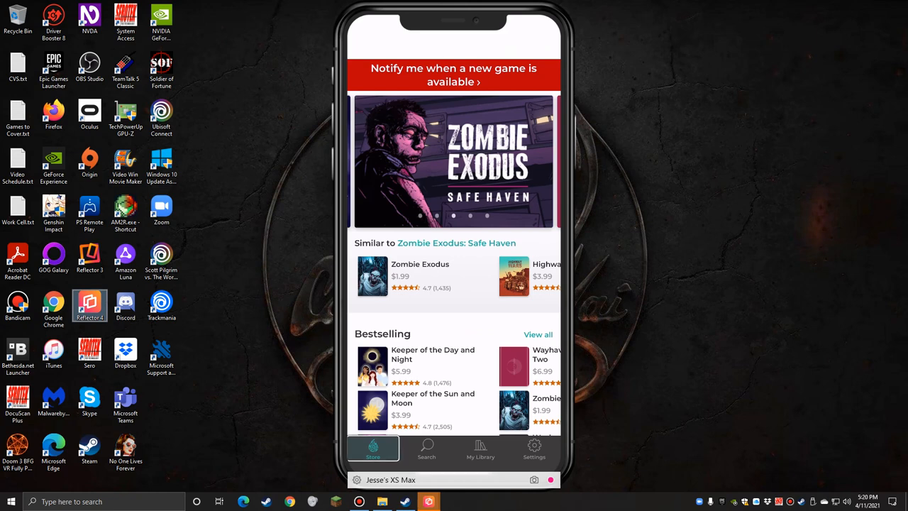
pyautogui.click(480, 448)
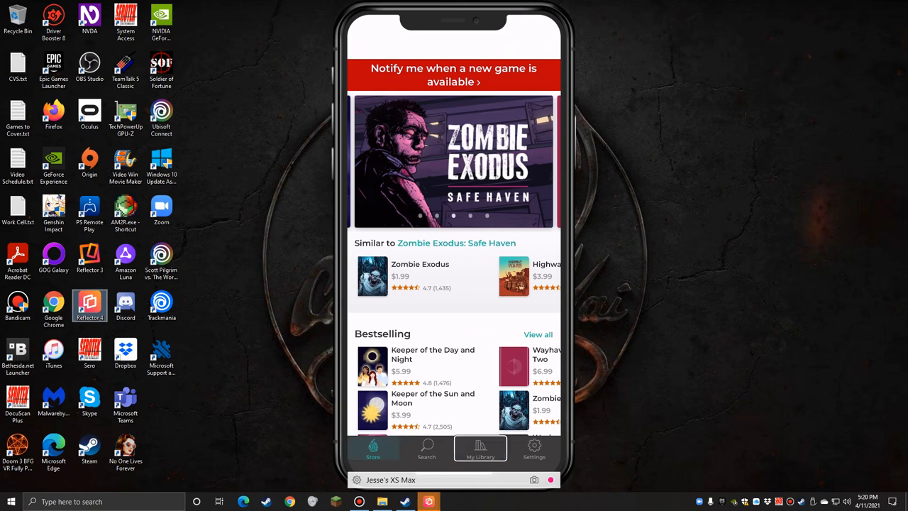
pyautogui.click(534, 448)
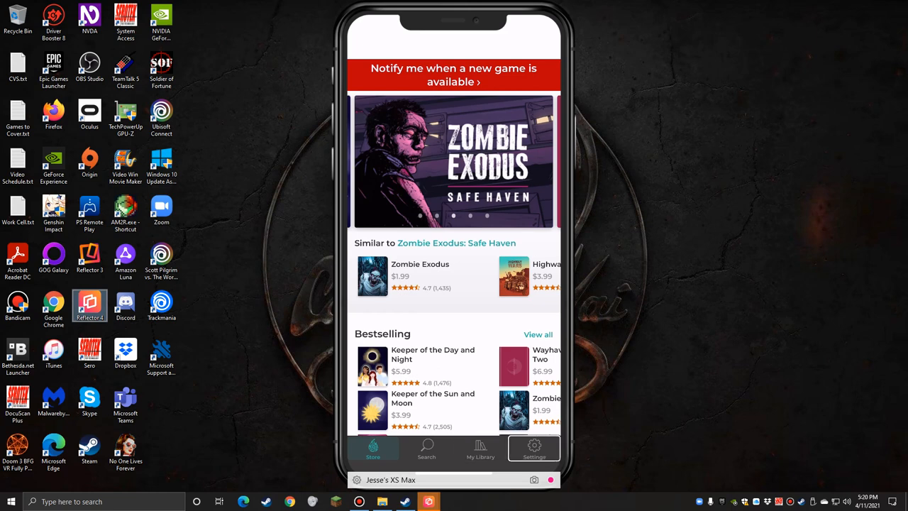
# - Switch the reading theme to Black in Settings, then head to My Library
pyautogui.click(534, 449)
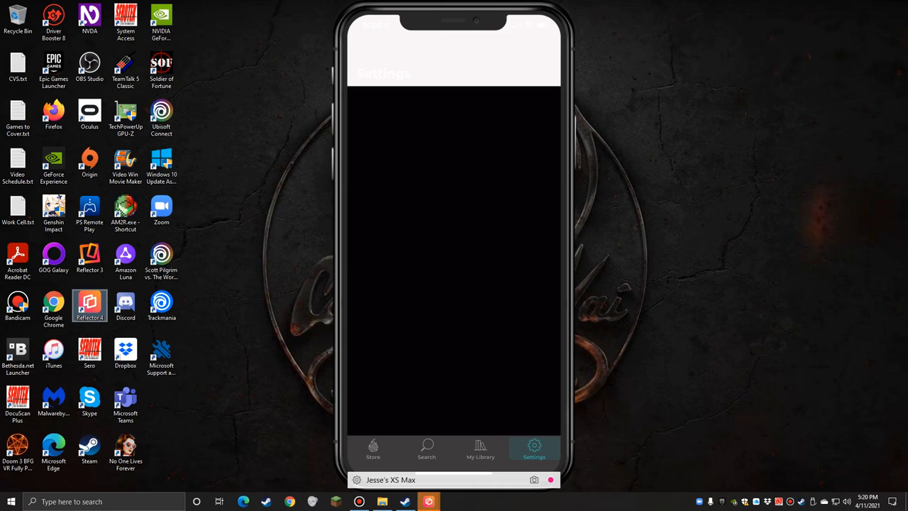
pyautogui.click(533, 451)
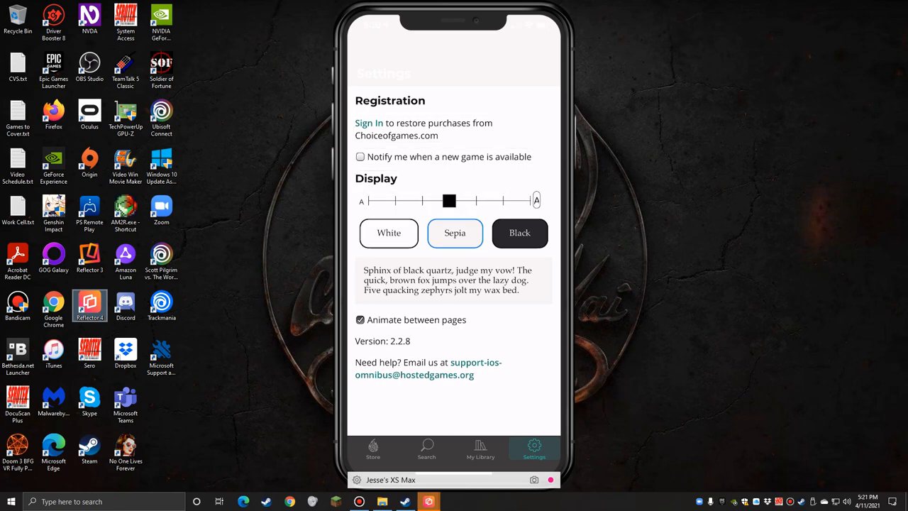
pyautogui.click(454, 233)
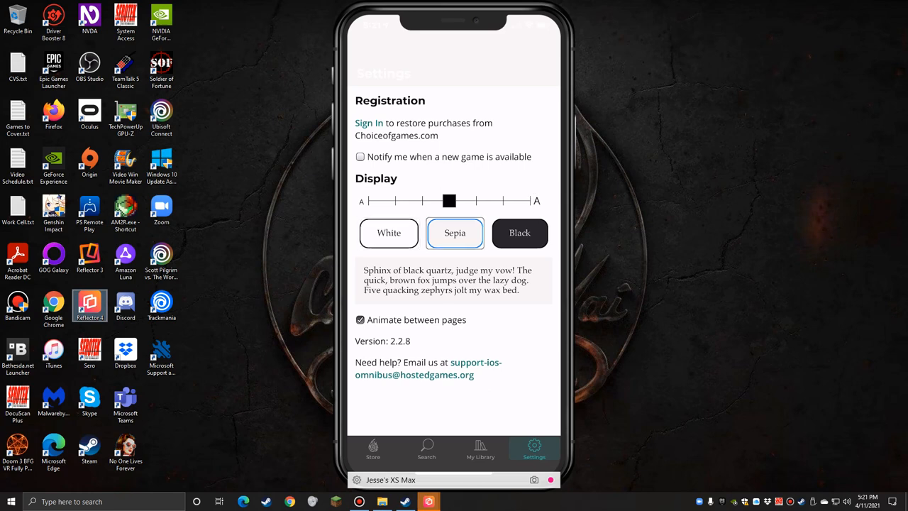
pyautogui.click(519, 233)
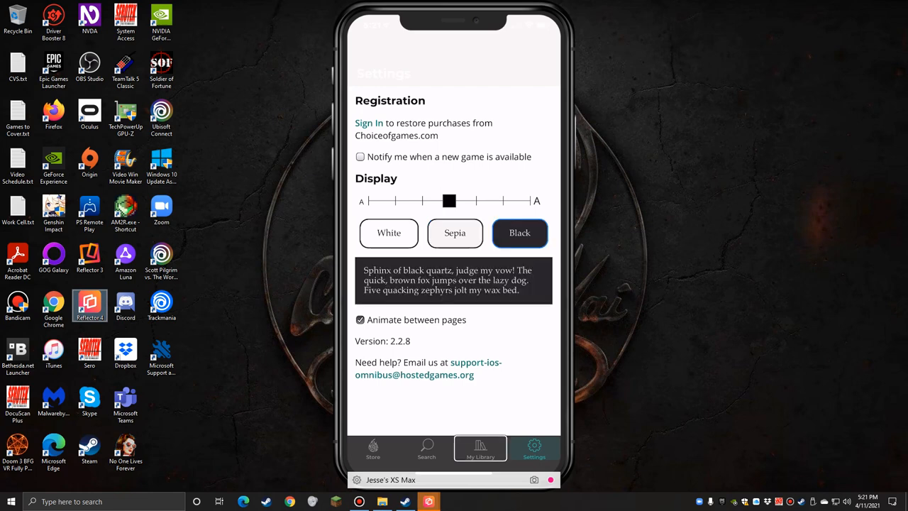
pyautogui.click(480, 448)
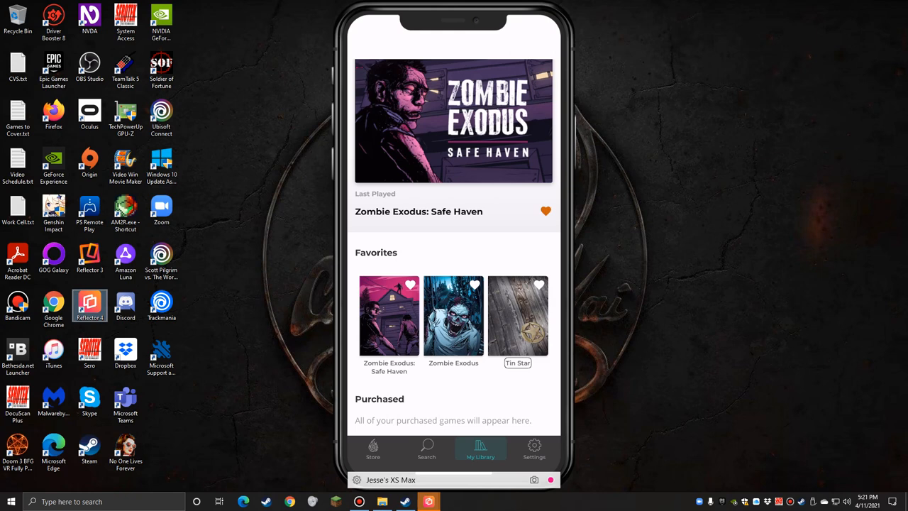
# - Open the Tin Star game page from Favorites in My Library
pyautogui.click(516, 315)
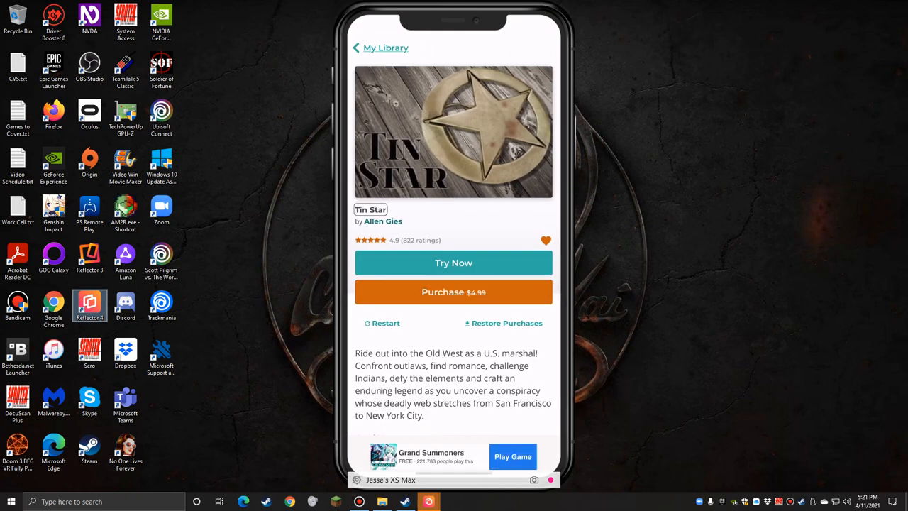
pyautogui.click(545, 241)
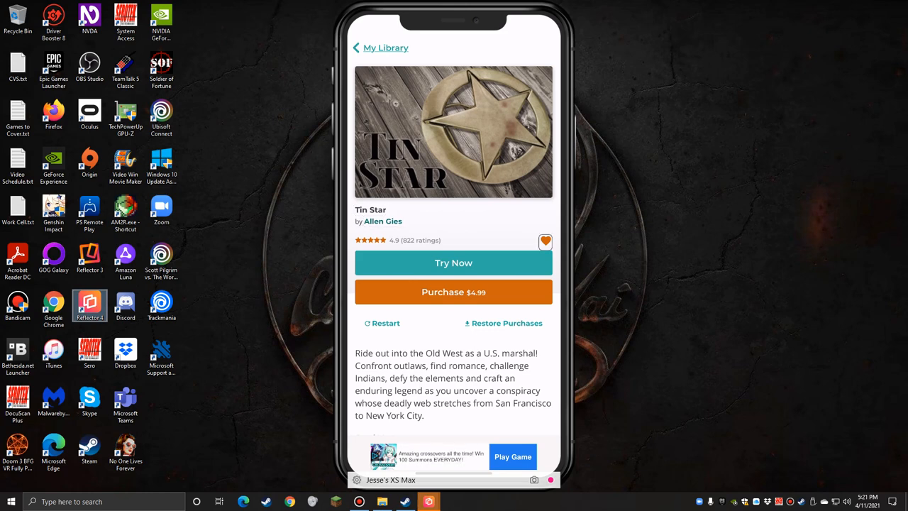
pyautogui.click(545, 241)
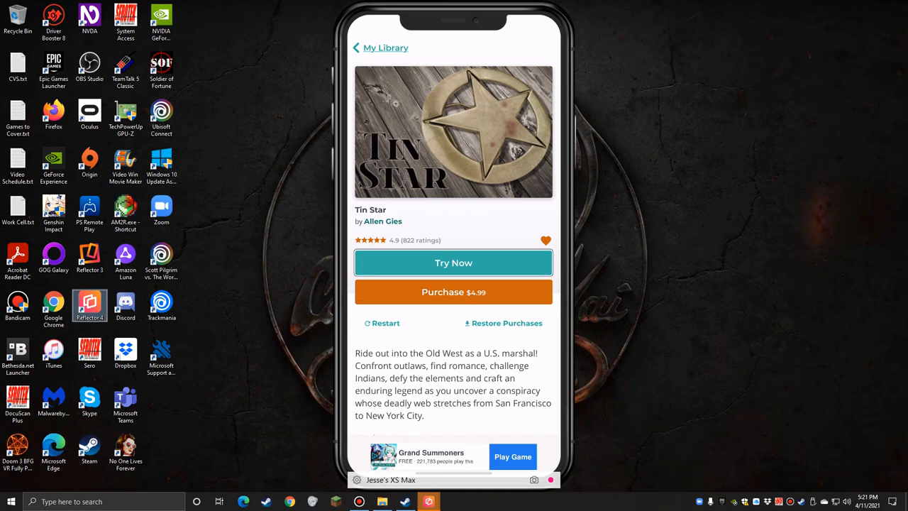
pyautogui.click(454, 262)
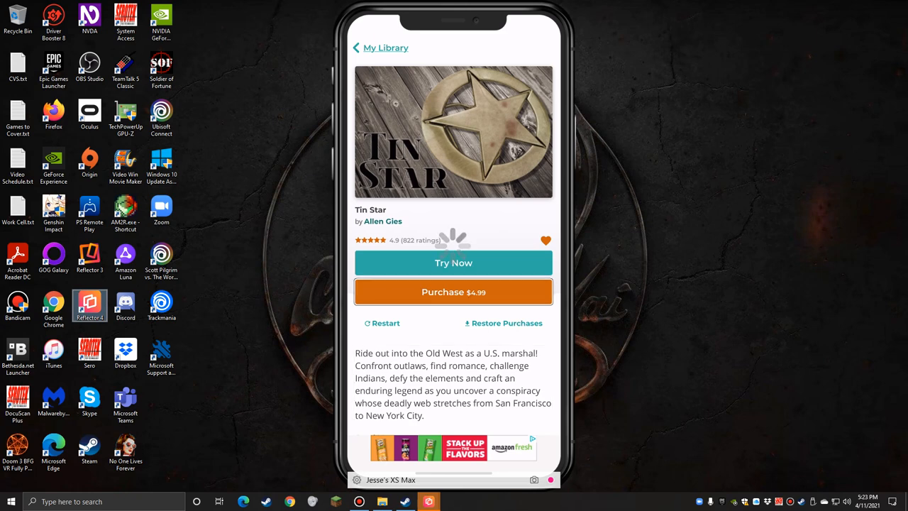
pyautogui.click(454, 292)
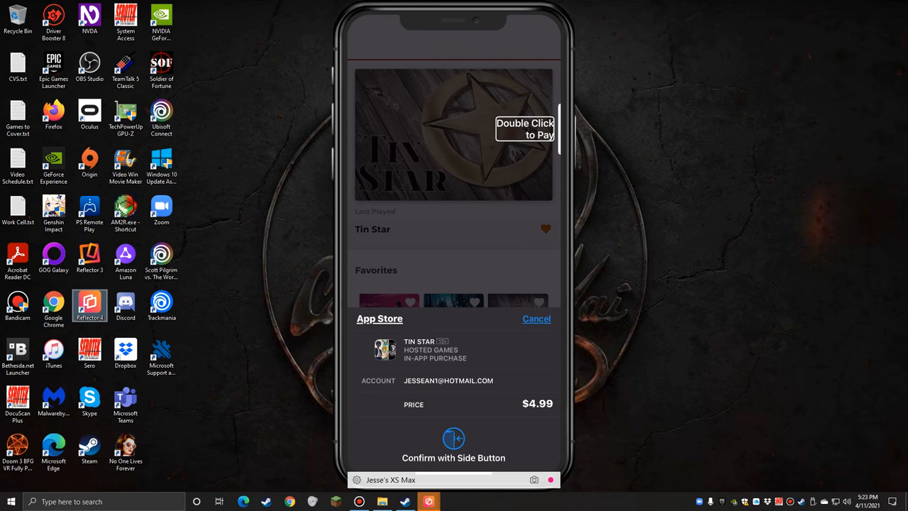
# - Cancel the $4.99 Tin Star App Store sheet and return to My Library
pyautogui.click(537, 318)
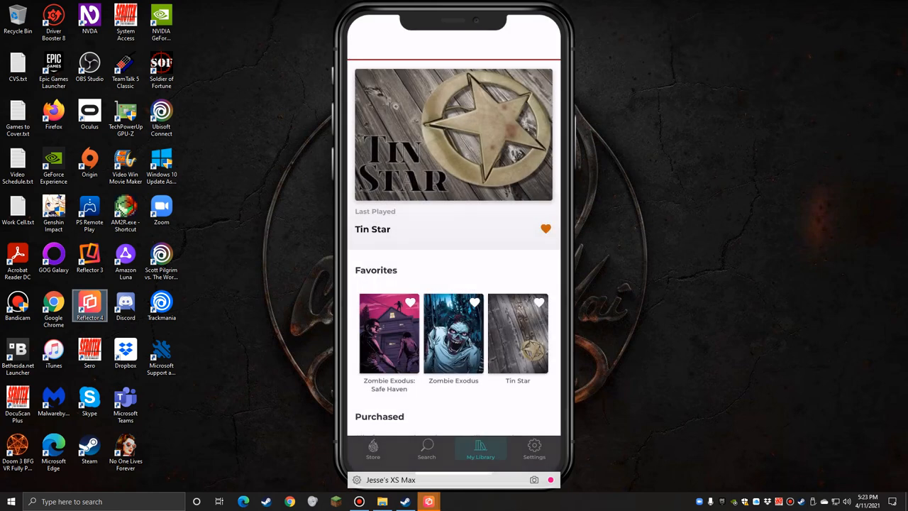
pyautogui.click(474, 304)
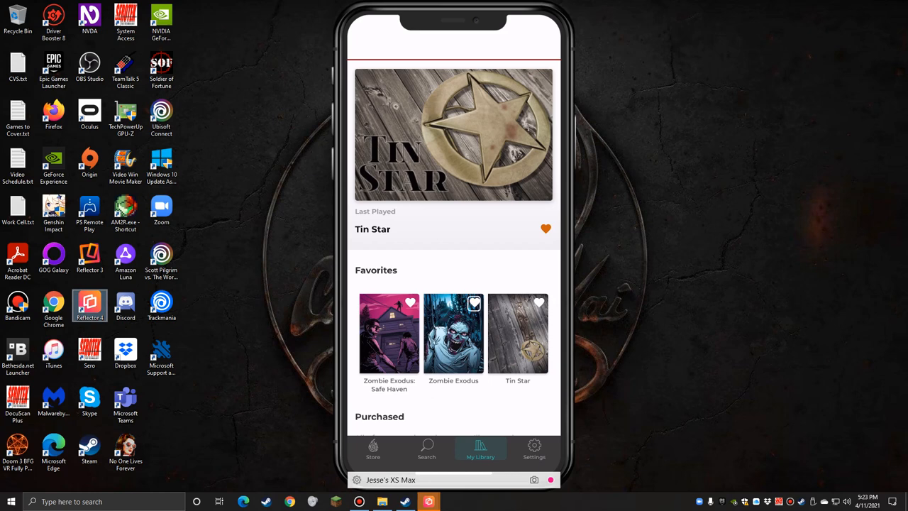